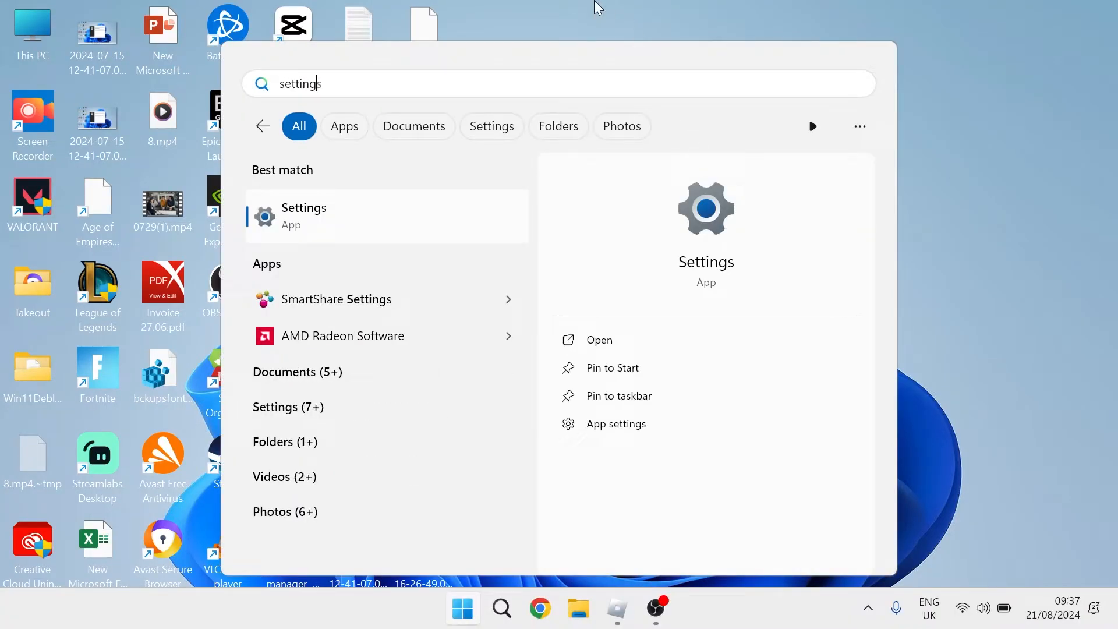
Step: Reach the Game Mode page under Gaming in Settings, with Game Mode on
{"action": "left_click", "coordinate": [304, 216]}
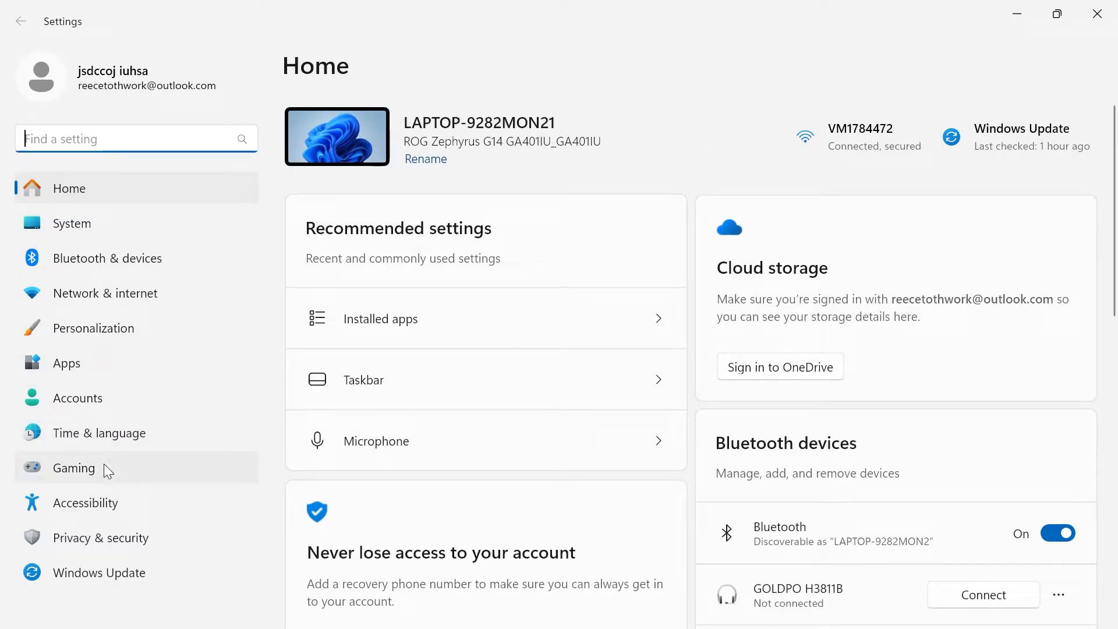
{"action": "left_click", "coordinate": [72, 468]}
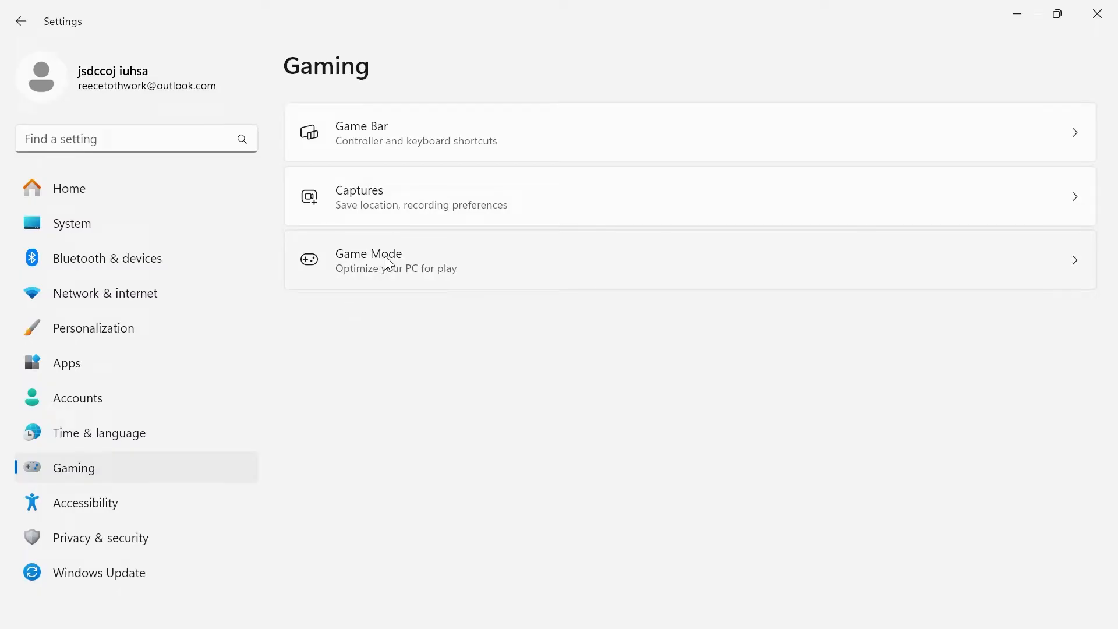
{"action": "left_click", "coordinate": [368, 260]}
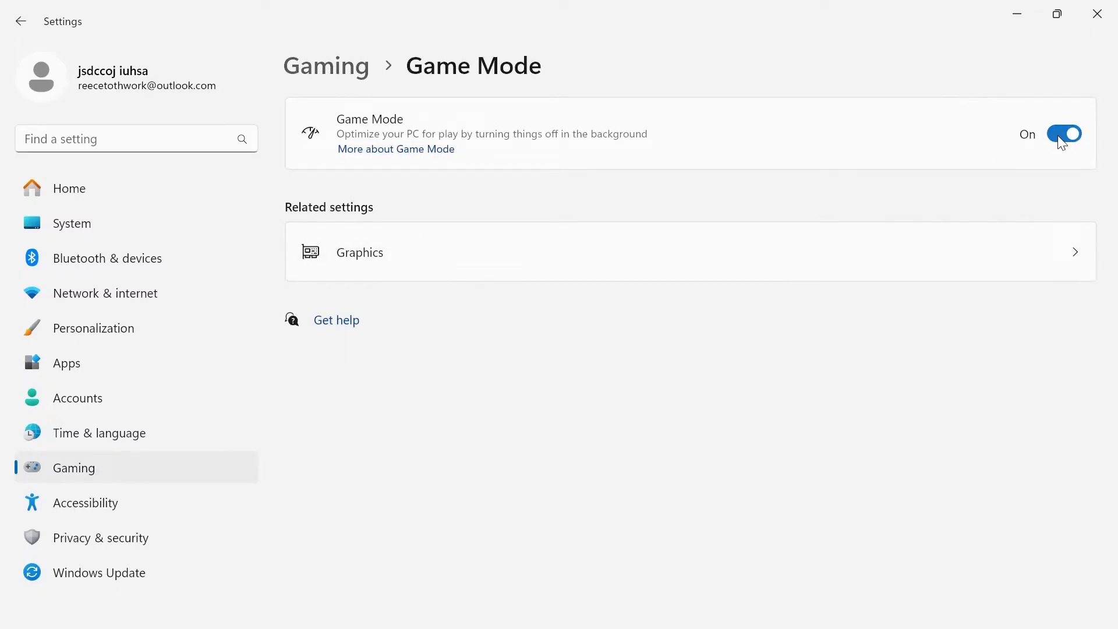
{"action": "mouse_move", "coordinate": [290, 229]}
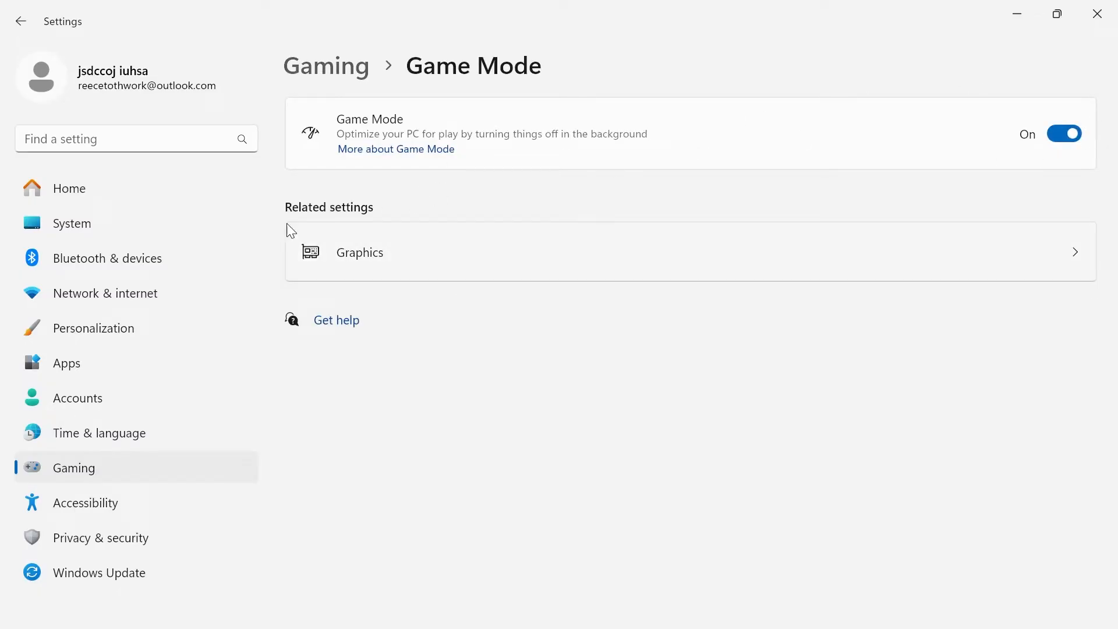
{"action": "mouse_move", "coordinate": [126, 304]}
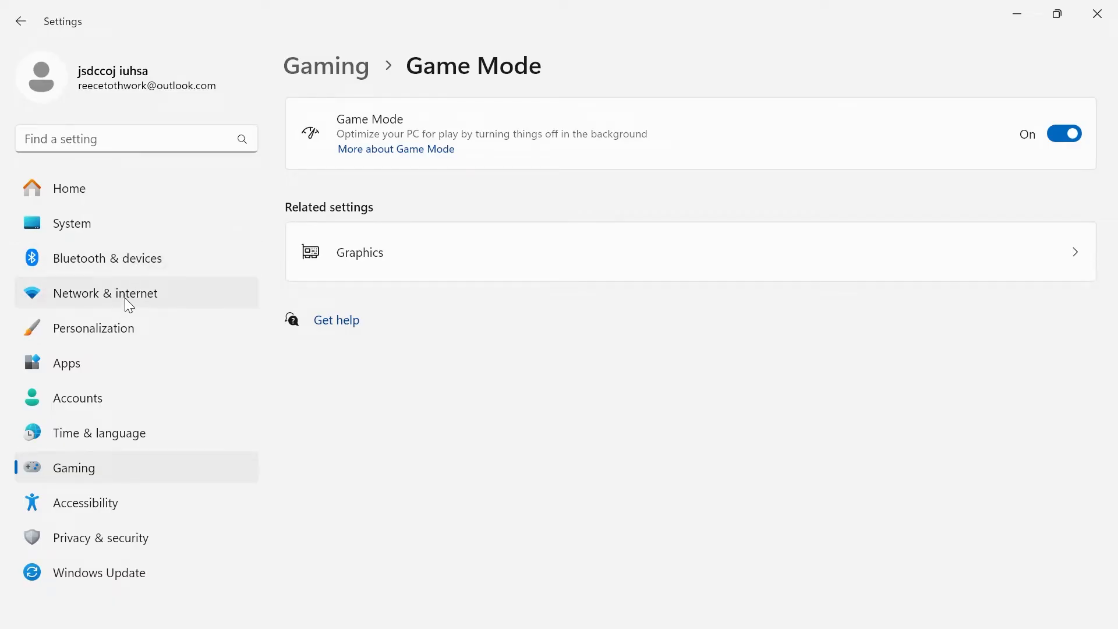
Step: Show the VPN page under Network & internet, listing the CyberGhost connection
{"action": "left_click", "coordinate": [103, 292]}
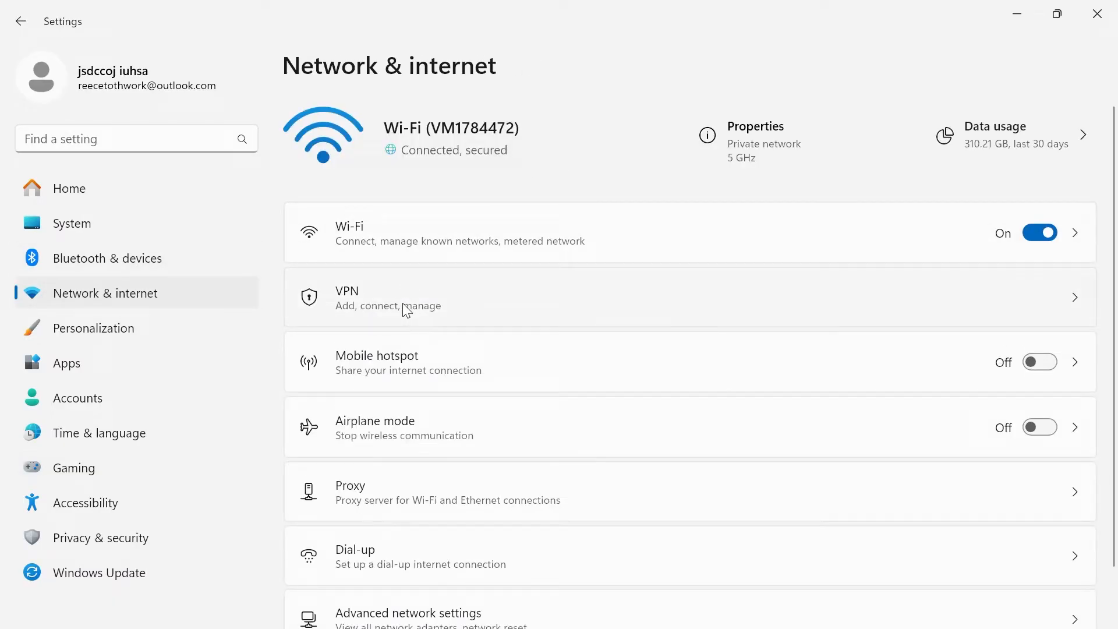
{"action": "left_click", "coordinate": [387, 297]}
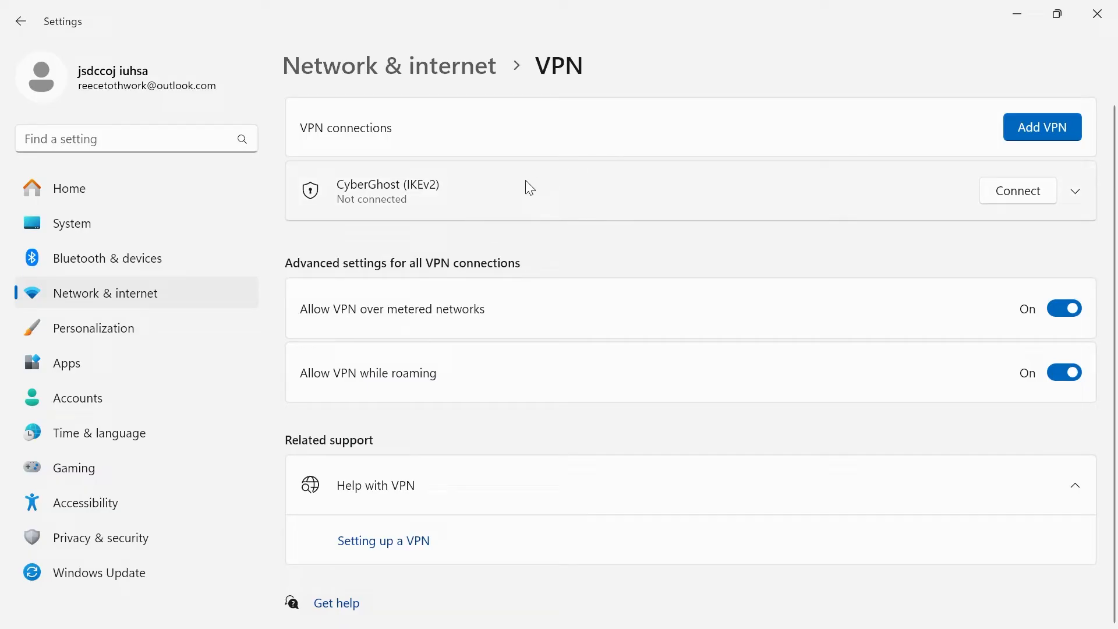
{"action": "mouse_move", "coordinate": [485, 212]}
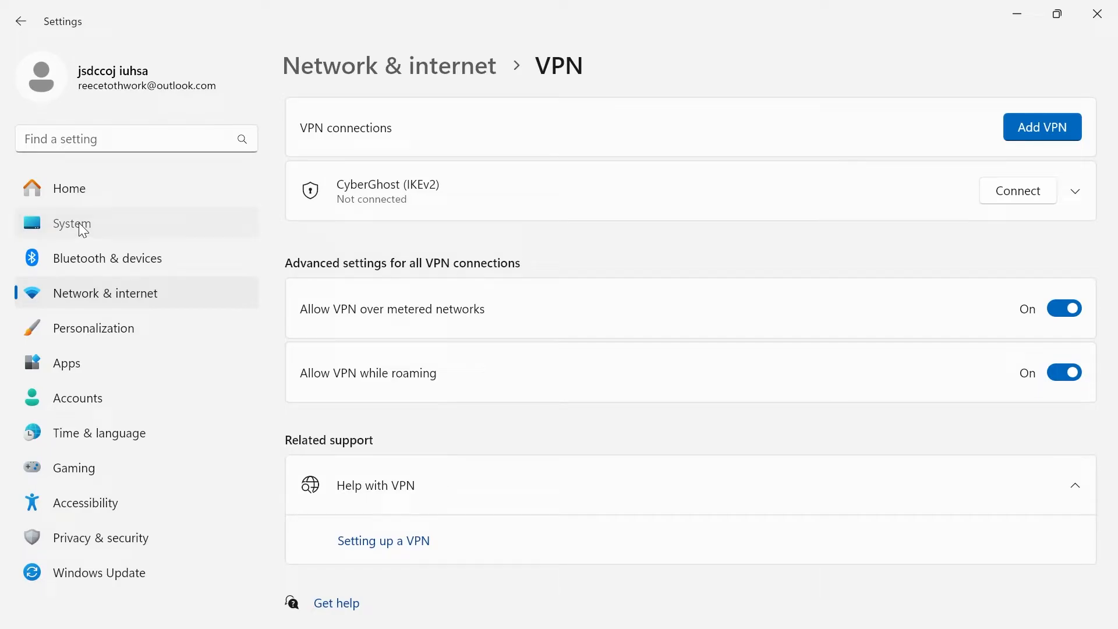
Step: Save Roblox's per-app graphics preference as High performance on the Display Graphics page
{"action": "left_click", "coordinate": [71, 224]}
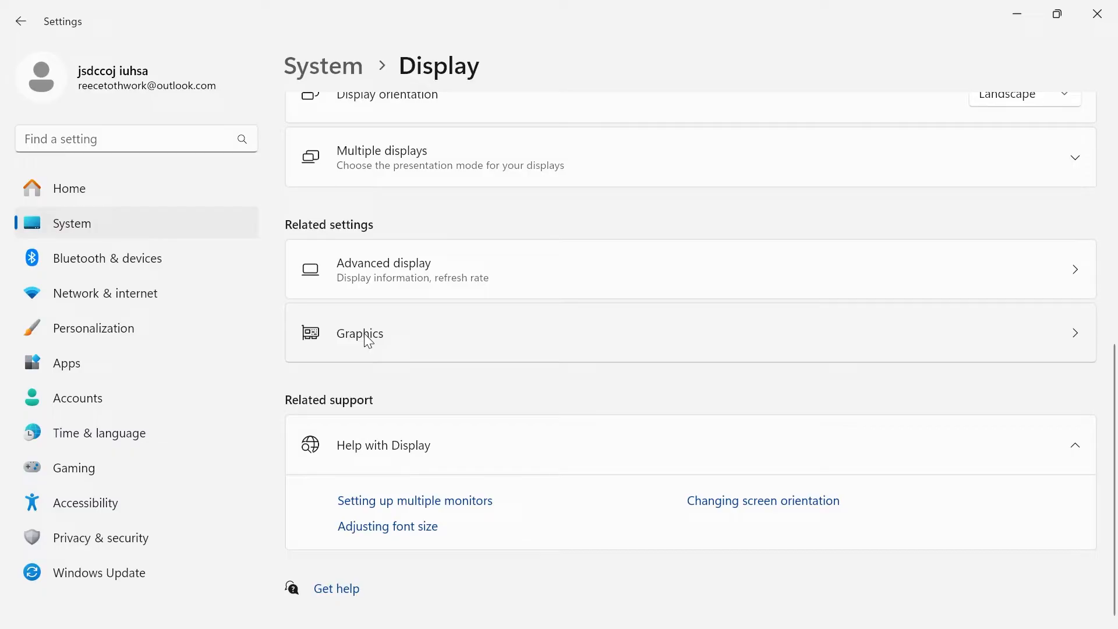
{"action": "left_click", "coordinate": [360, 333]}
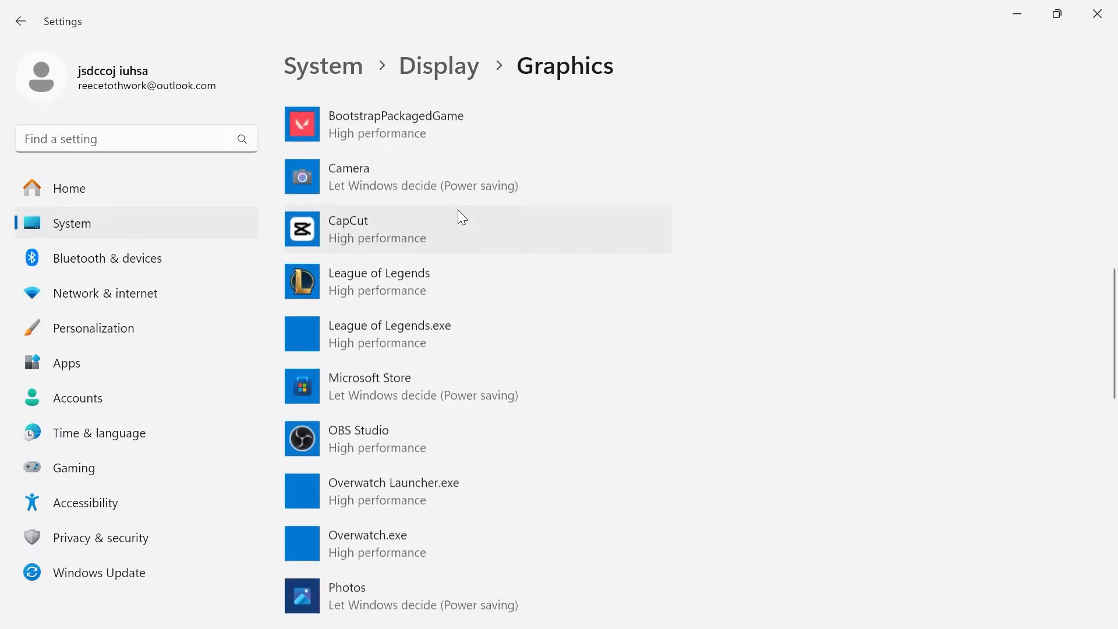
{"action": "scroll", "scroll_direction": "down", "scroll_amount": 3}
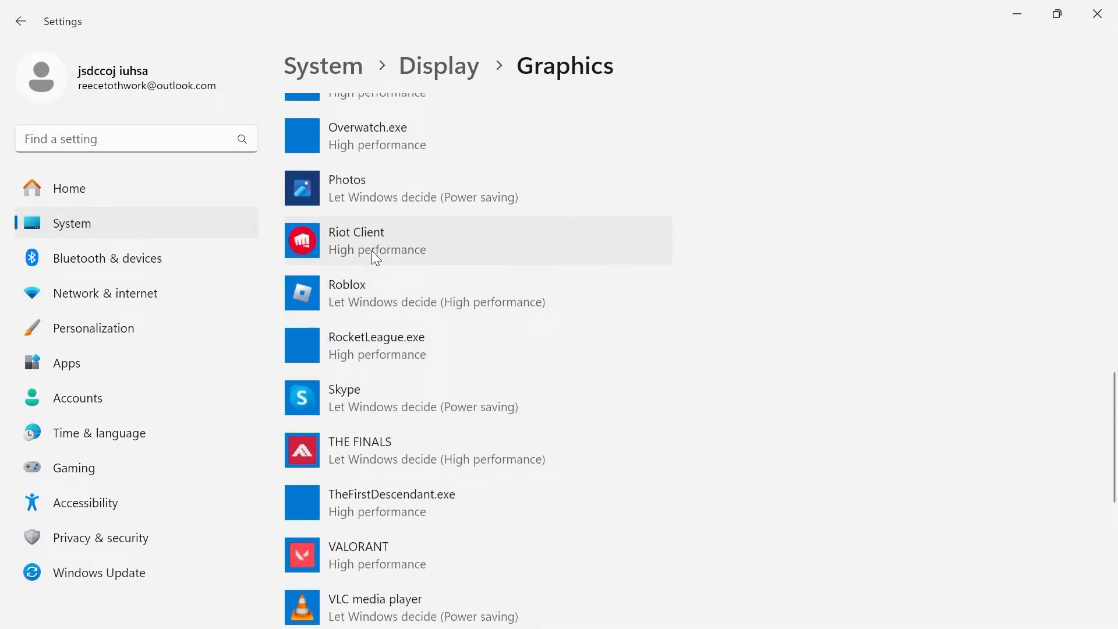
{"action": "mouse_move", "coordinate": [417, 305]}
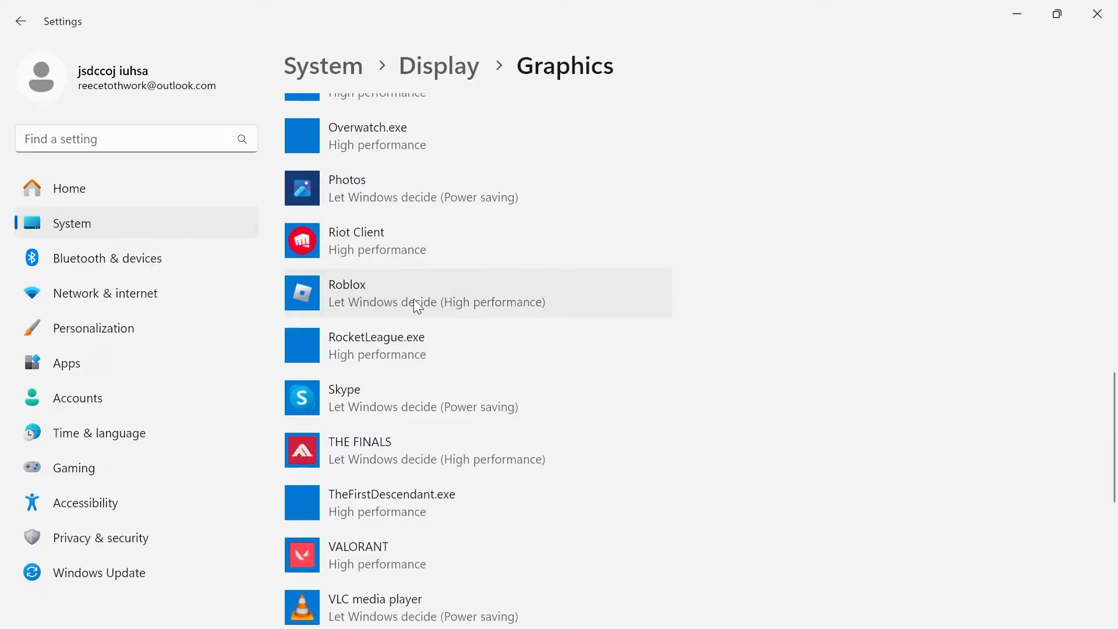
{"action": "mouse_move", "coordinate": [360, 286]}
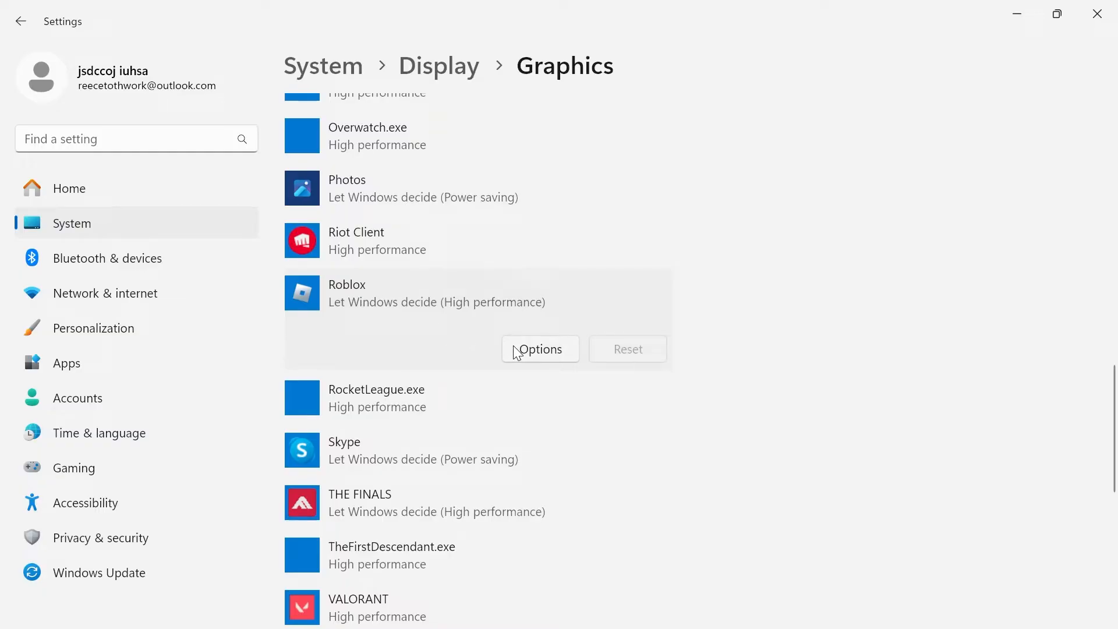
{"action": "left_click", "coordinate": [539, 349]}
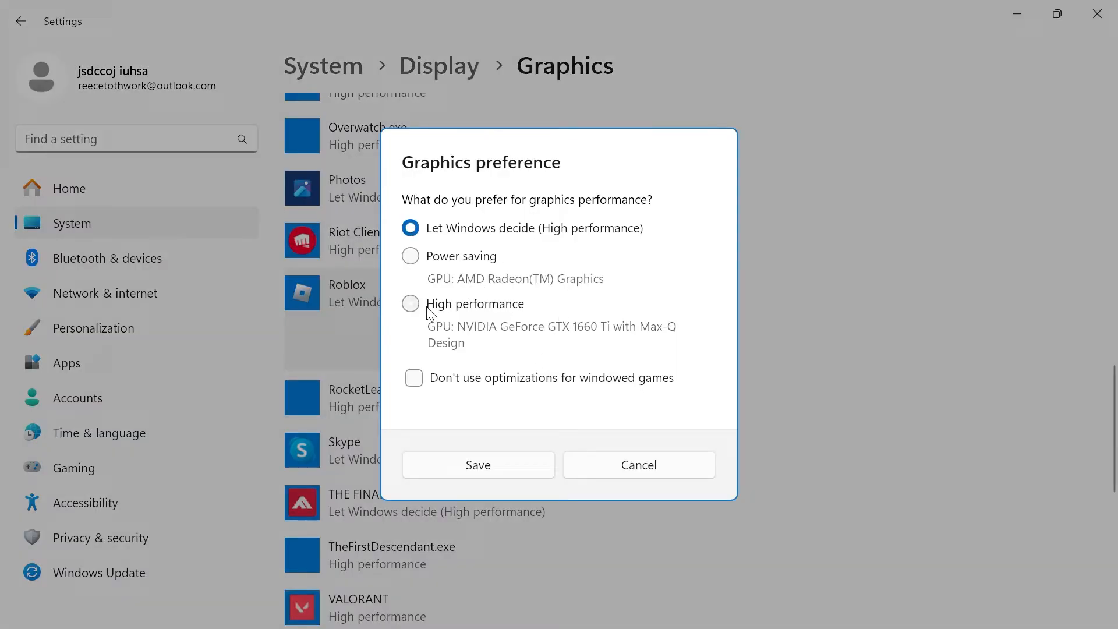
{"action": "left_click", "coordinate": [411, 303]}
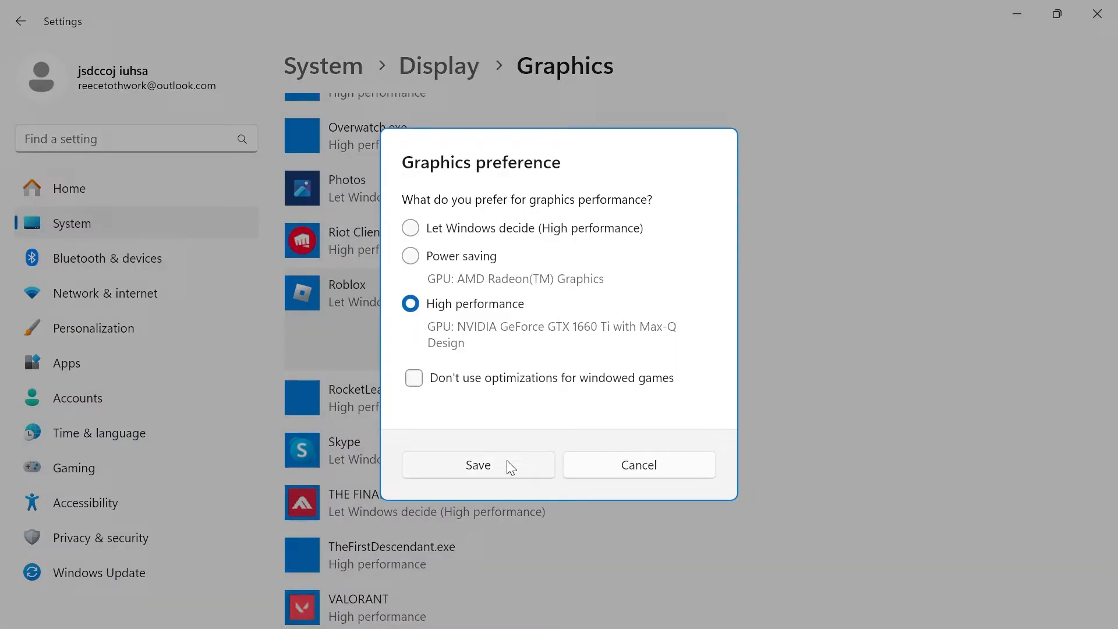
{"action": "left_click", "coordinate": [478, 465]}
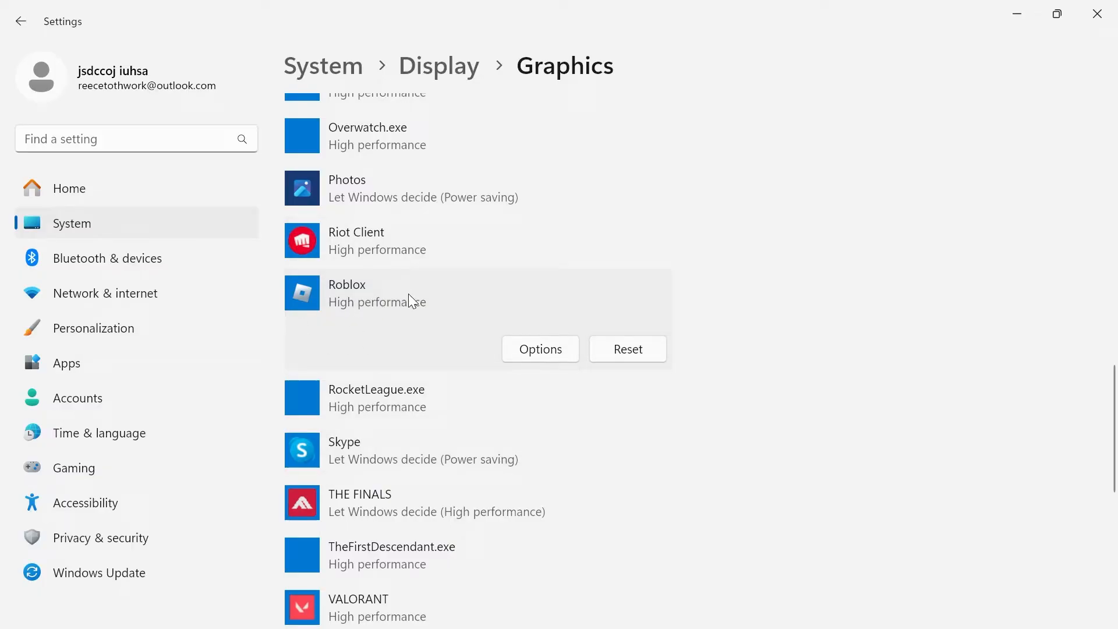
{"action": "scroll", "scroll_direction": "up", "scroll_amount": 3}
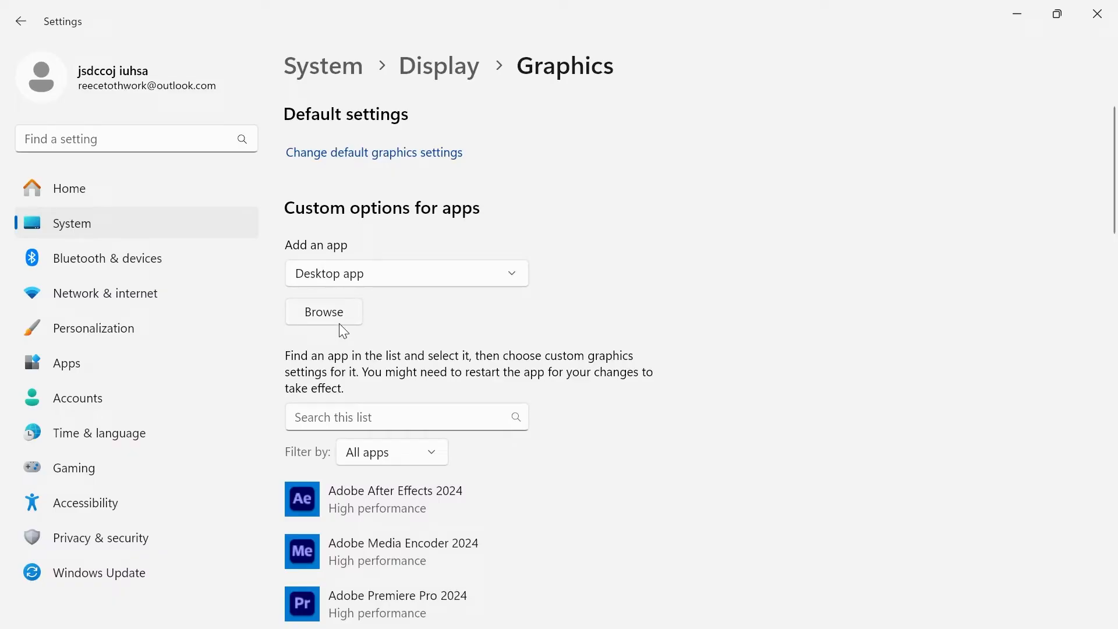
{"action": "left_click", "coordinate": [322, 312]}
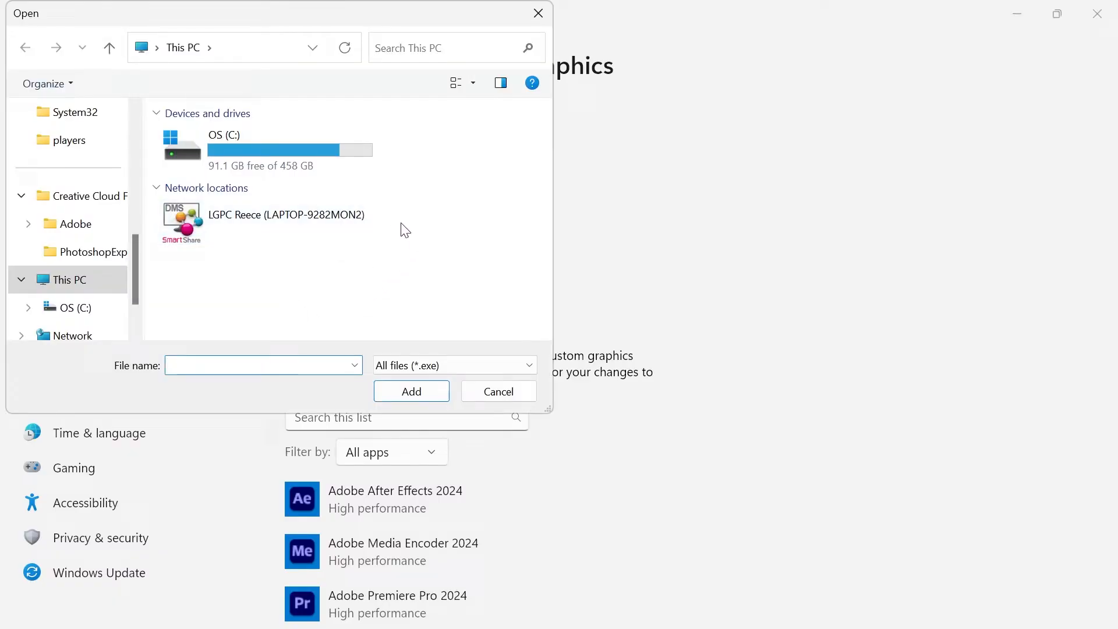
{"action": "left_click", "coordinate": [443, 48]}
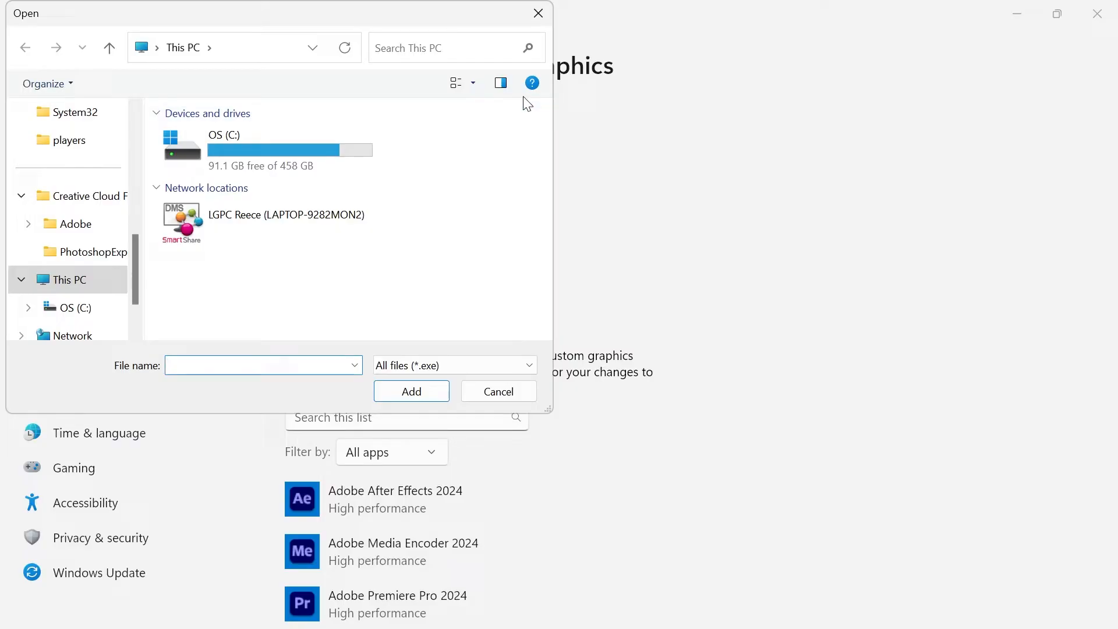
{"action": "left_click", "coordinate": [497, 391]}
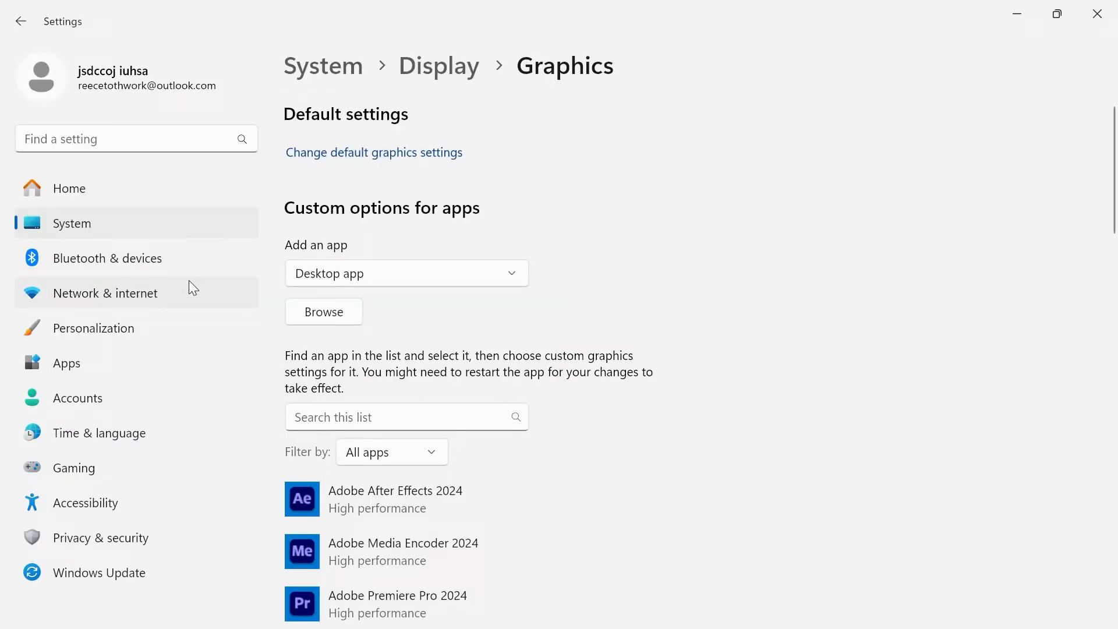
Step: Run a fresh check for updates on the Windows Update page
{"action": "left_click", "coordinate": [99, 572]}
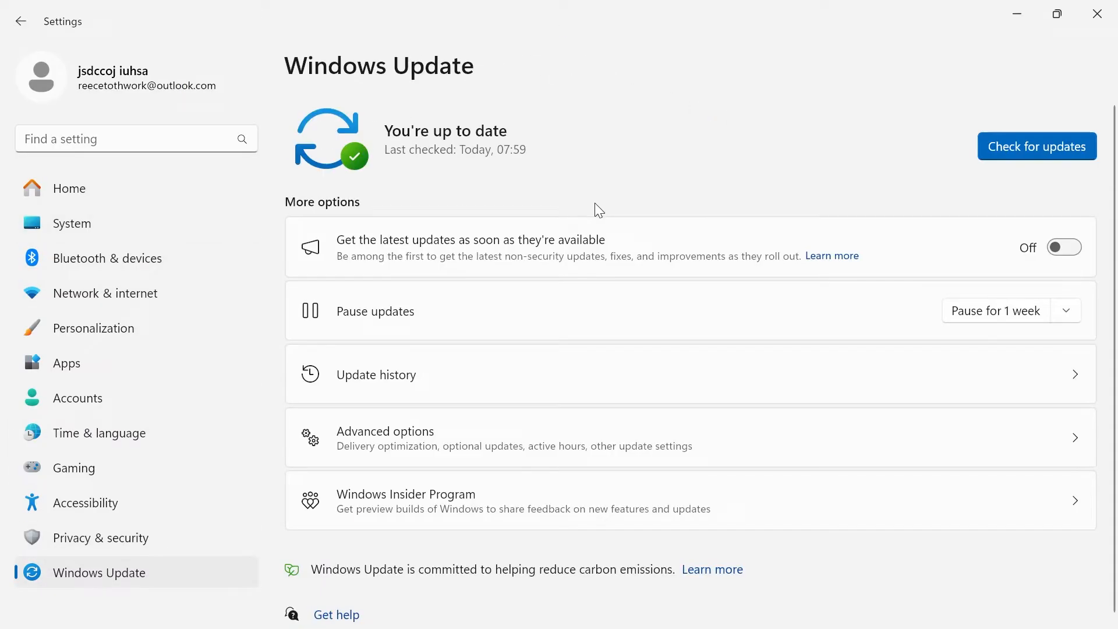
{"action": "left_click", "coordinate": [1037, 147]}
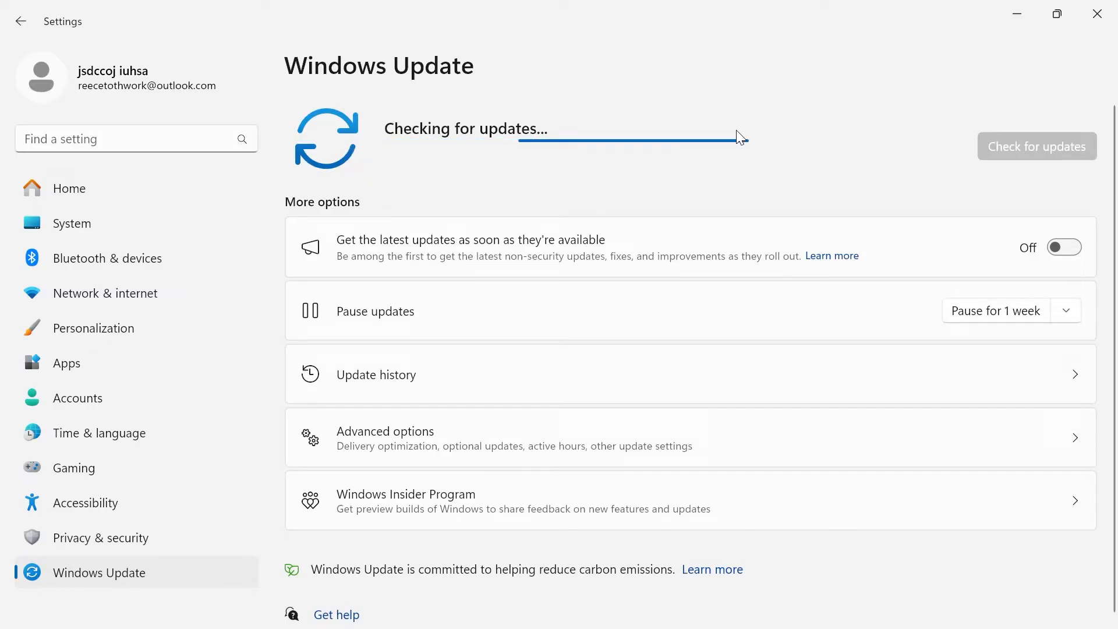
{"action": "mouse_move", "coordinate": [732, 123]}
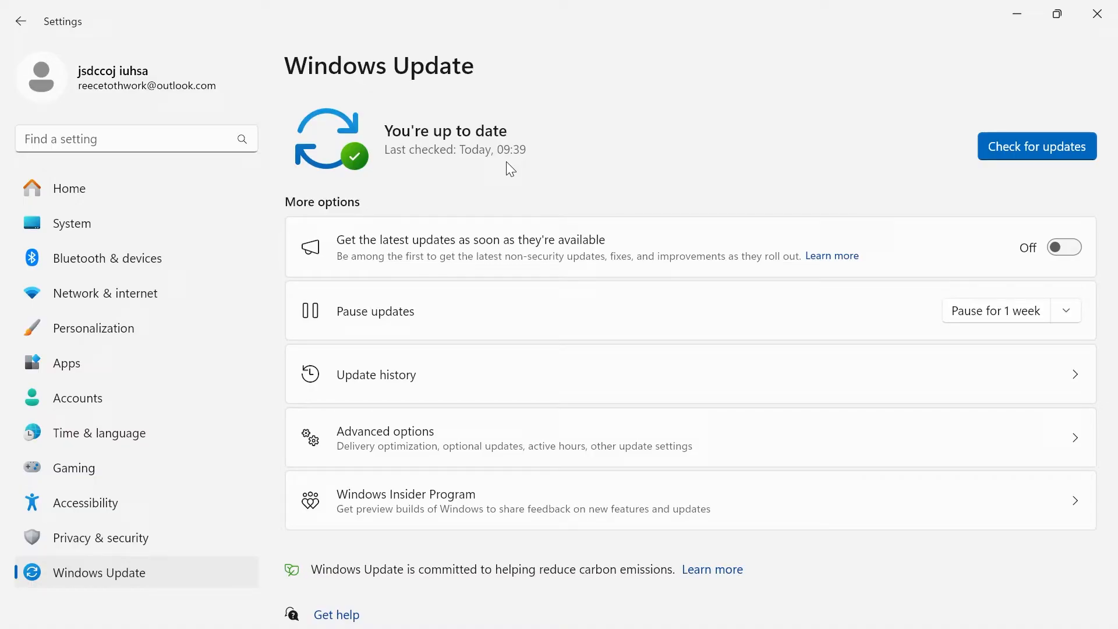
{"action": "mouse_move", "coordinate": [68, 139]}
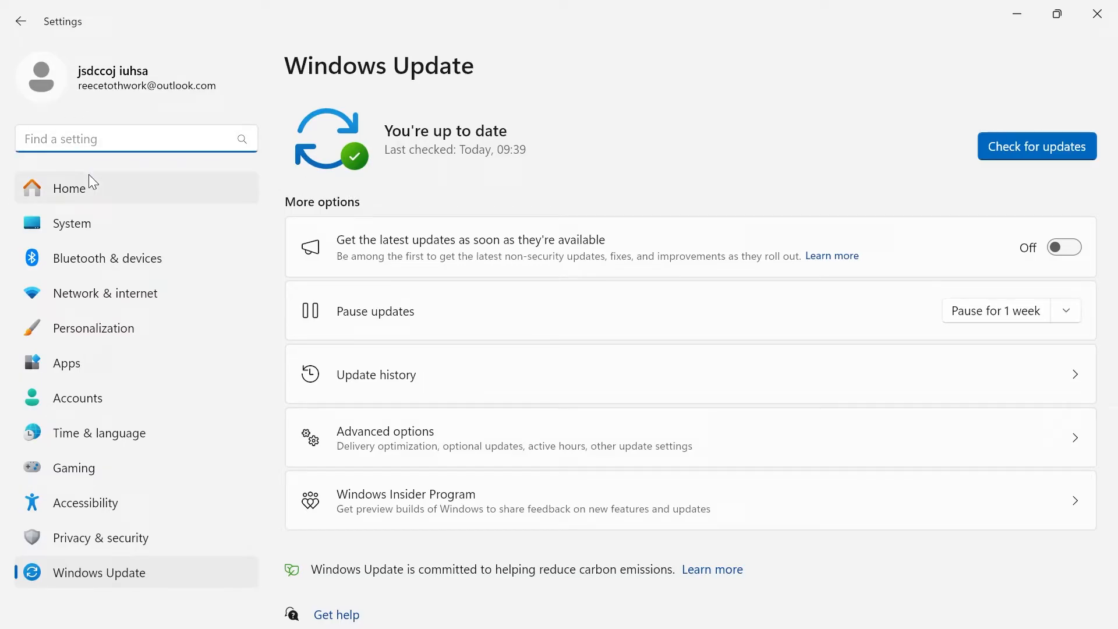
Step: Show the Cameras page under Bluetooth & devices, which lists no connected cameras
{"action": "type", "text": "manage c"}
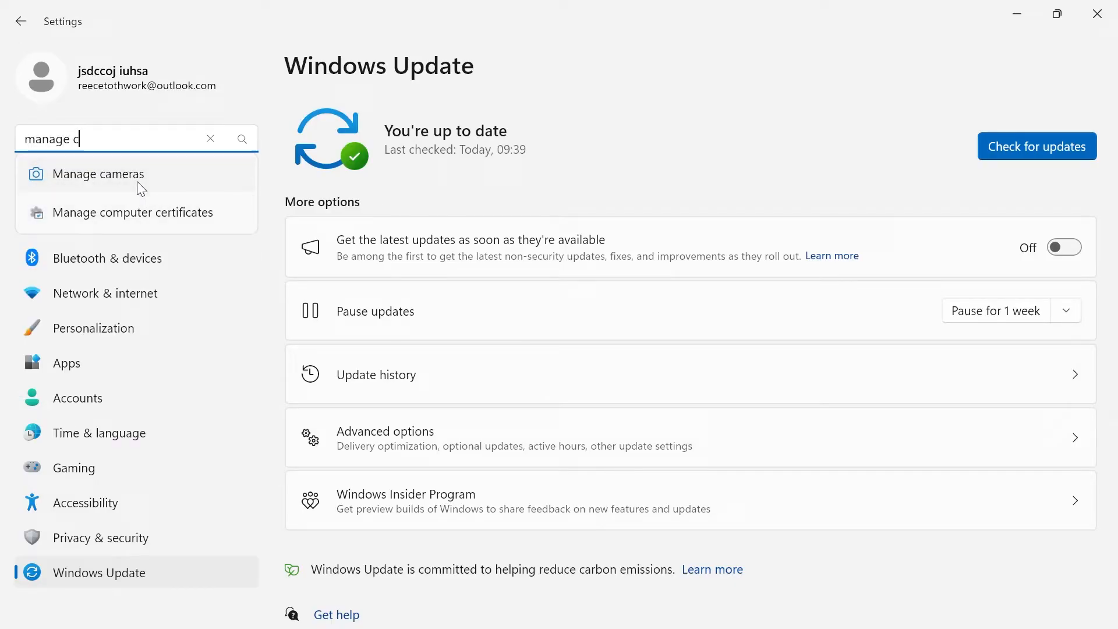
{"action": "left_click", "coordinate": [97, 174]}
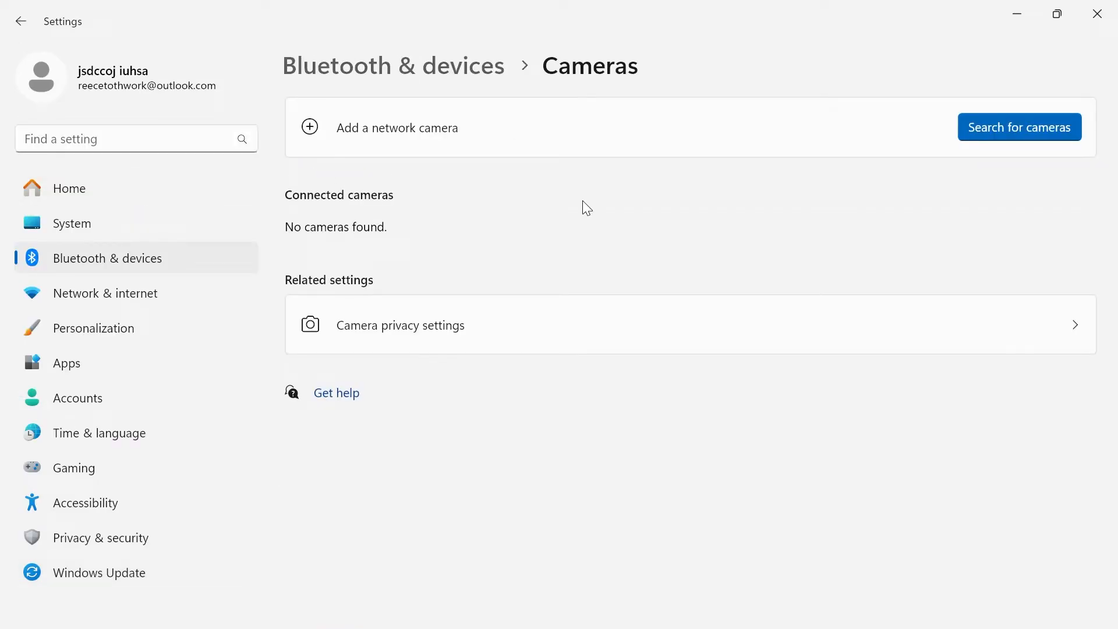
{"action": "mouse_move", "coordinate": [489, 179]}
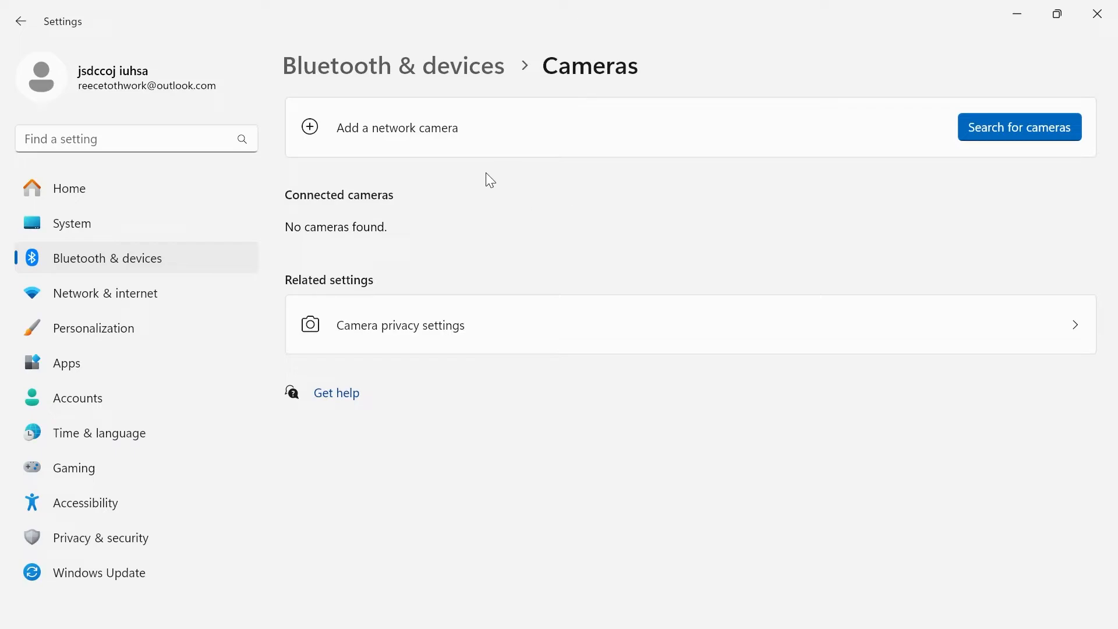
{"action": "mouse_move", "coordinate": [556, 152]}
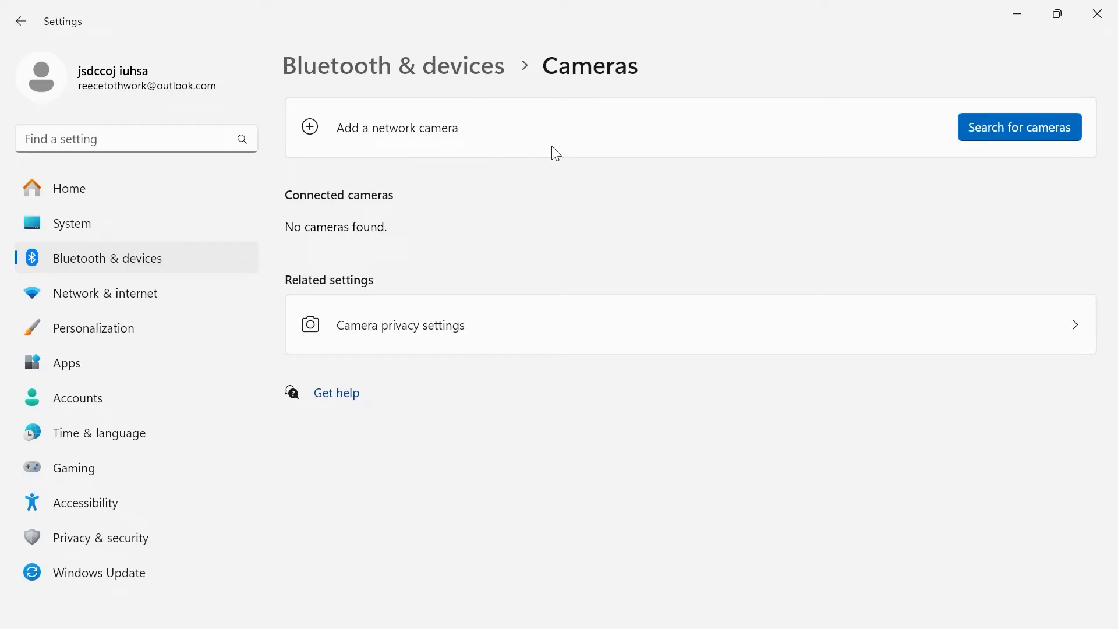
{"action": "mouse_move", "coordinate": [386, 252]}
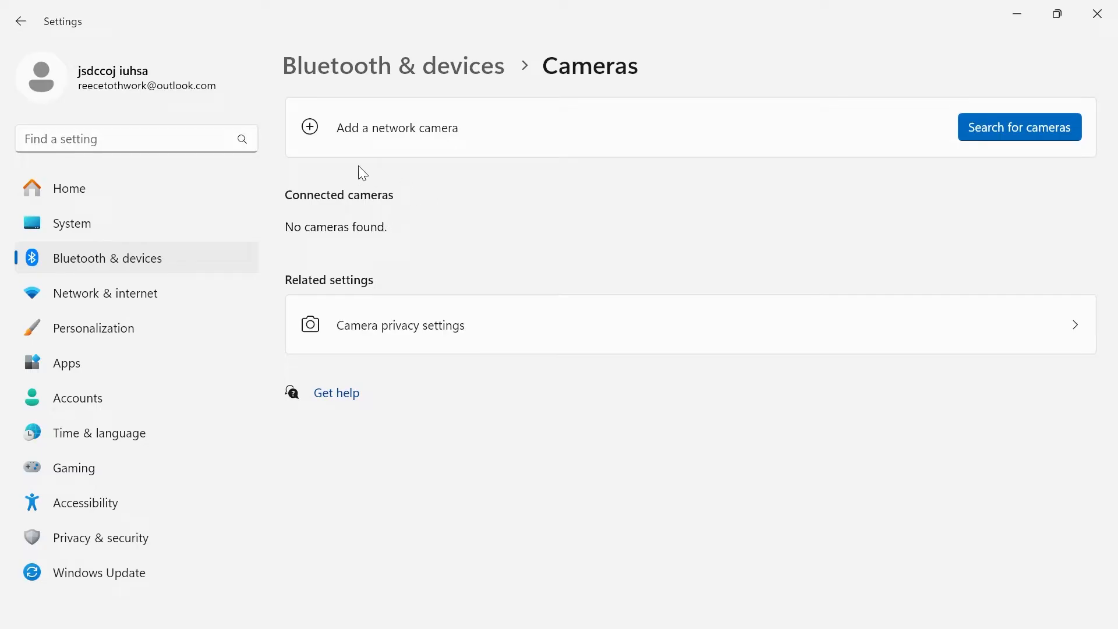
{"action": "mouse_move", "coordinate": [363, 219]}
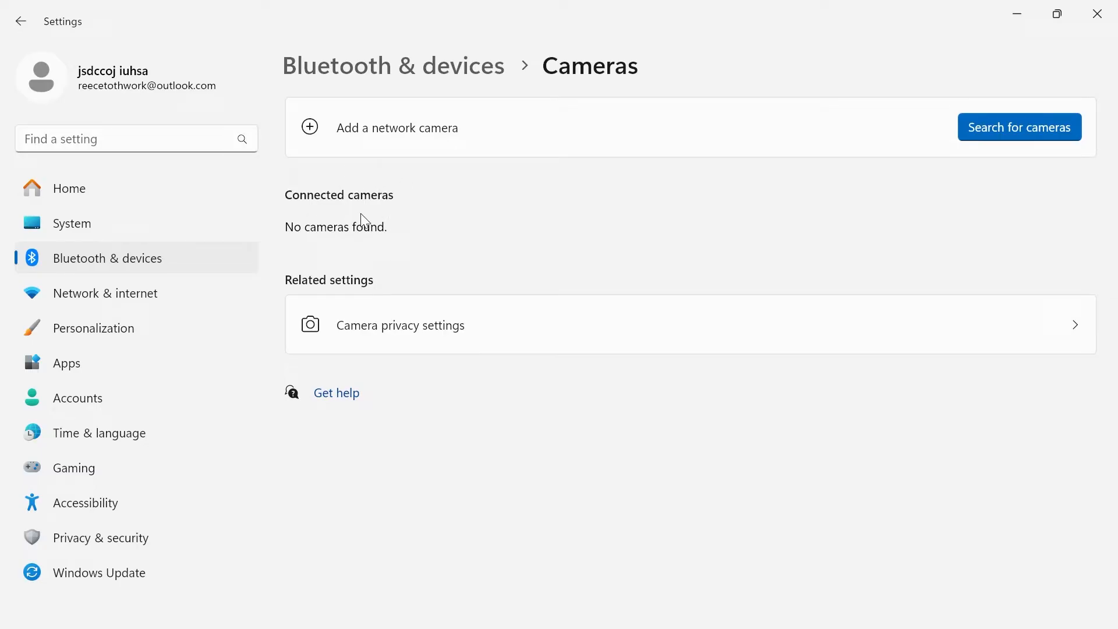
{"action": "mouse_move", "coordinate": [374, 212]}
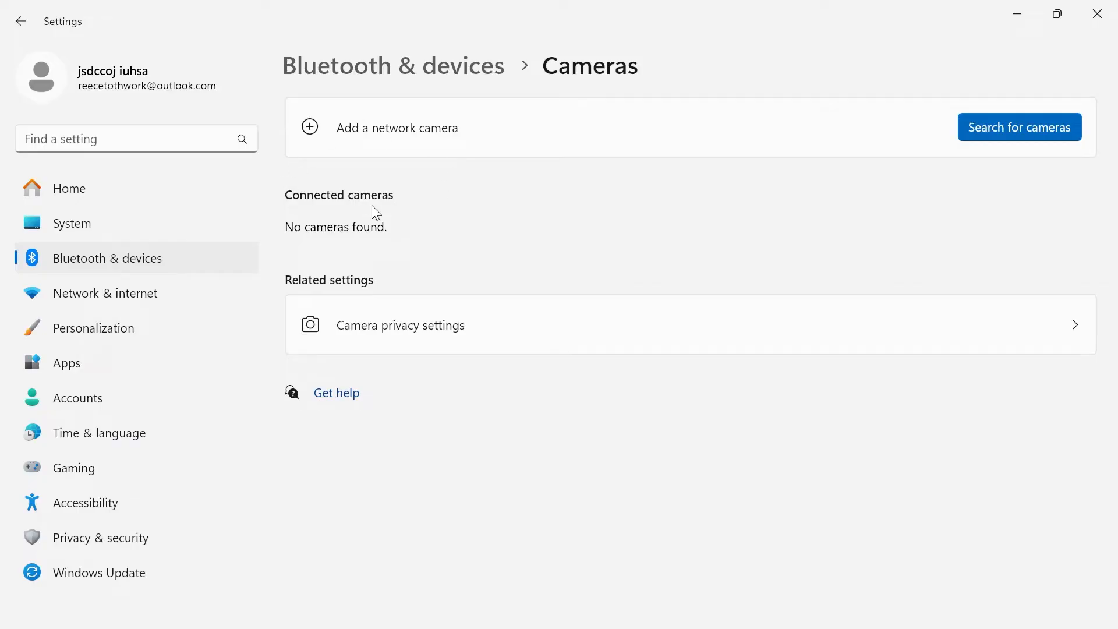
{"action": "mouse_move", "coordinate": [423, 248]}
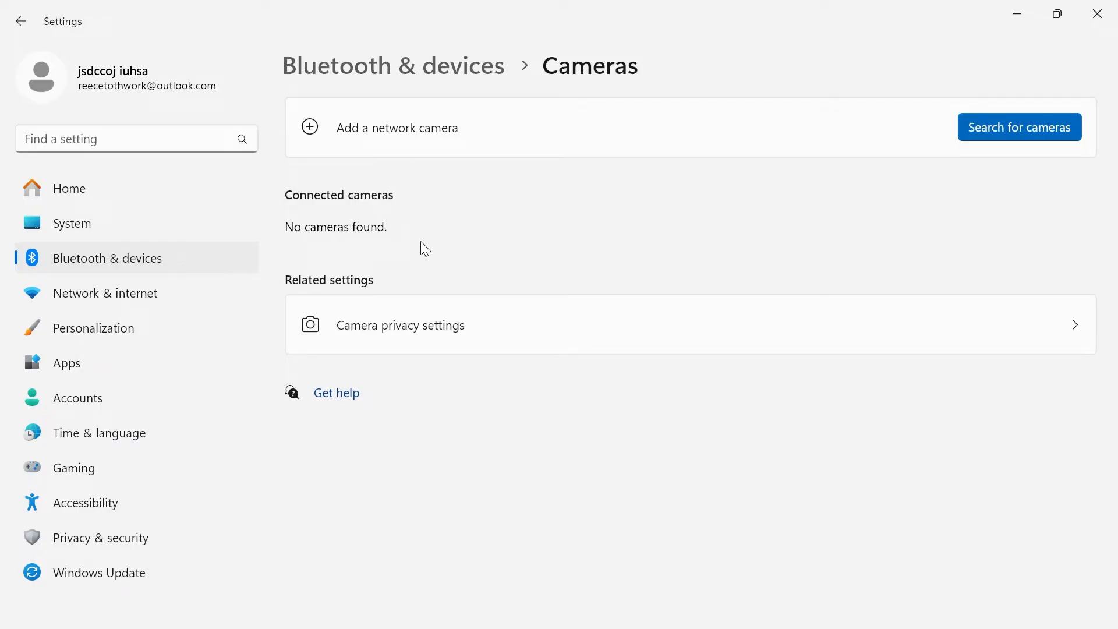
{"action": "mouse_move", "coordinate": [505, 246]}
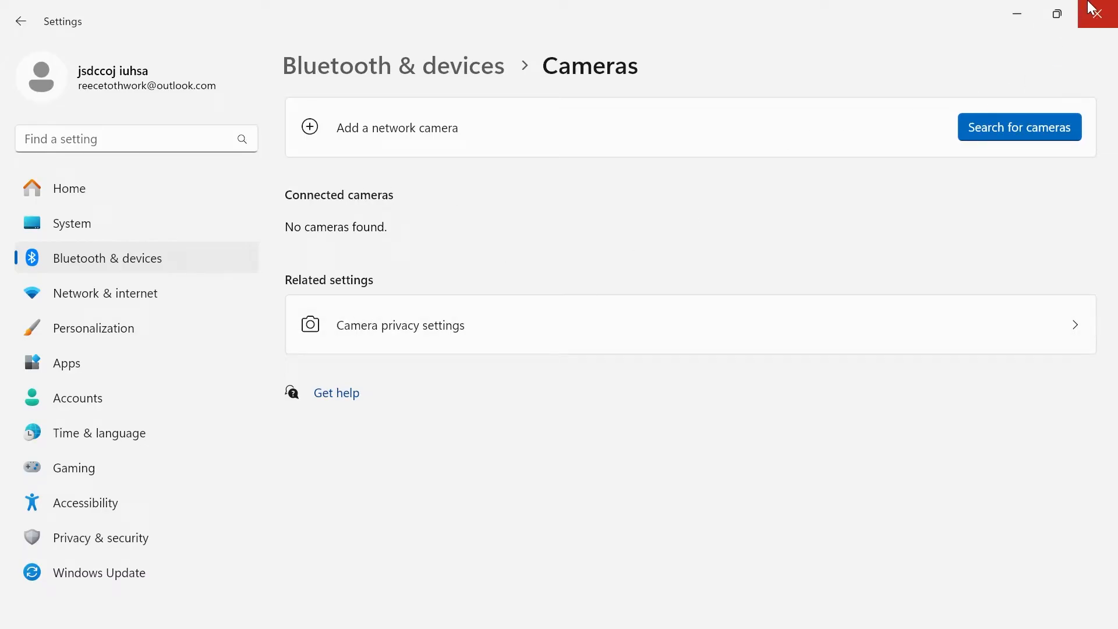
Step: Close Settings and reach the computer's About page via Control Panel's System and Security
{"action": "left_click", "coordinate": [1097, 13]}
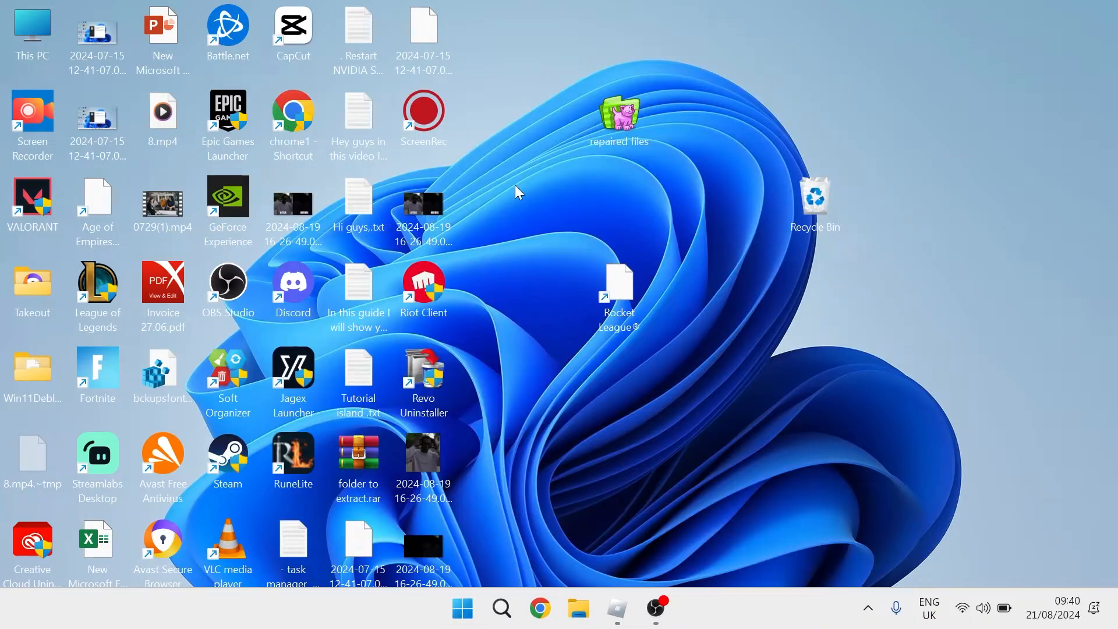
{"action": "left_click", "coordinate": [826, 90]}
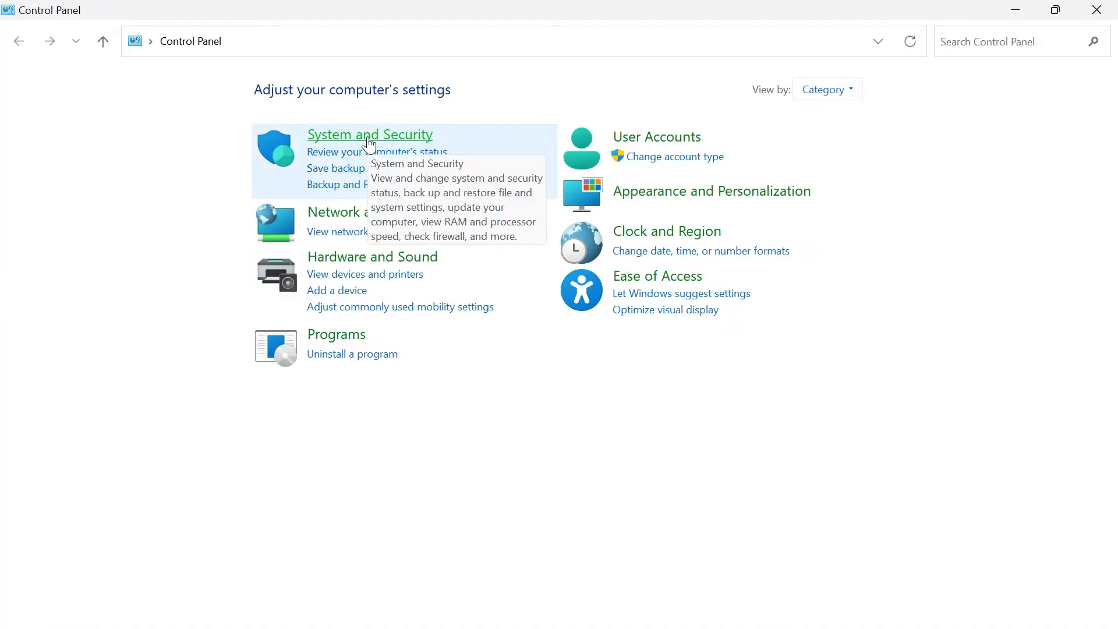
{"action": "left_click", "coordinate": [369, 135]}
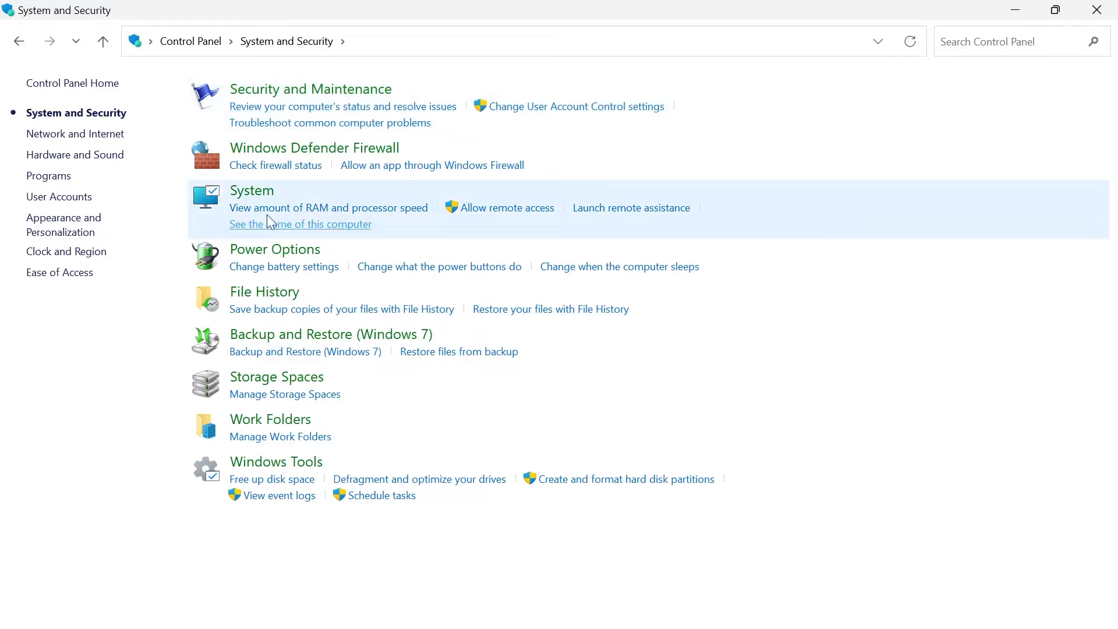
{"action": "left_click", "coordinate": [300, 224]}
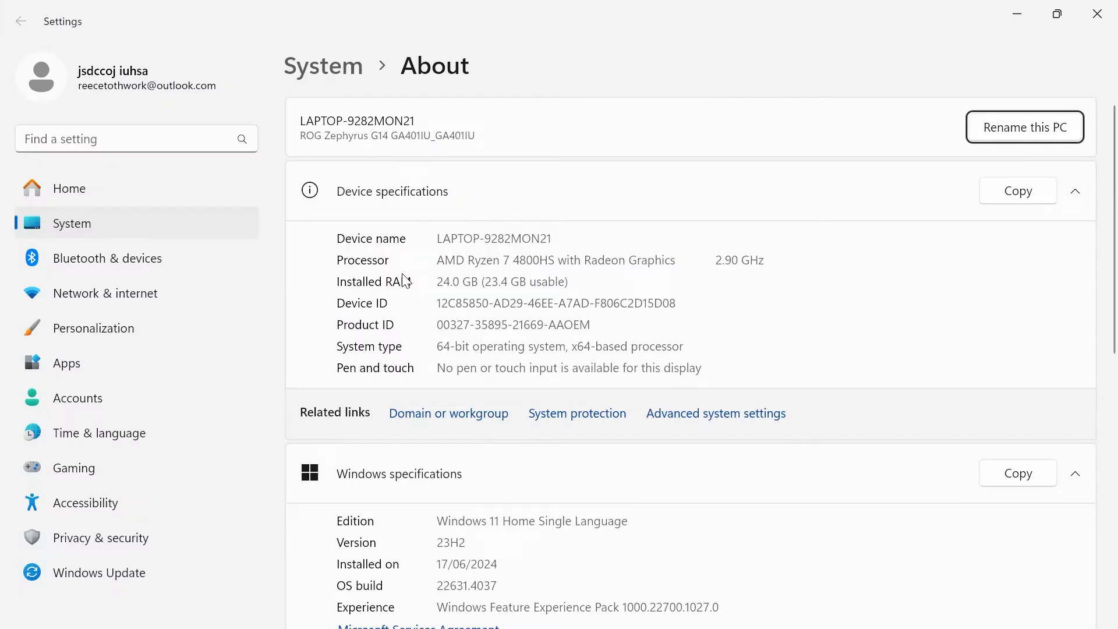
{"action": "scroll", "scroll_direction": "down", "scroll_amount": 3}
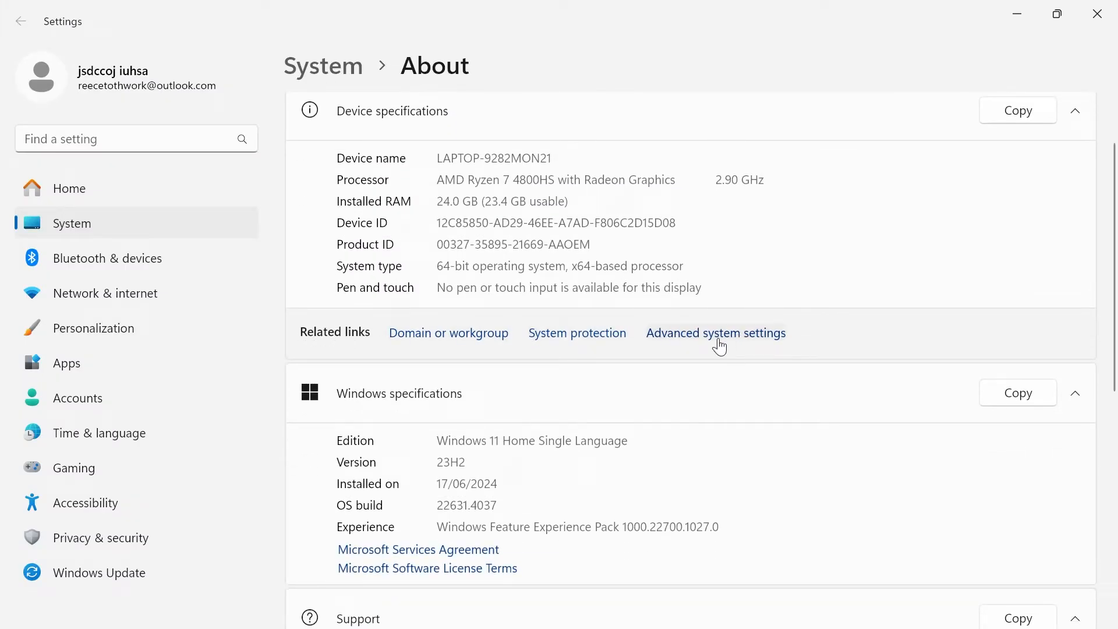
Step: Set Performance Options visual effects to Custom with animations and shadows off, and confirm
{"action": "left_click", "coordinate": [715, 333]}
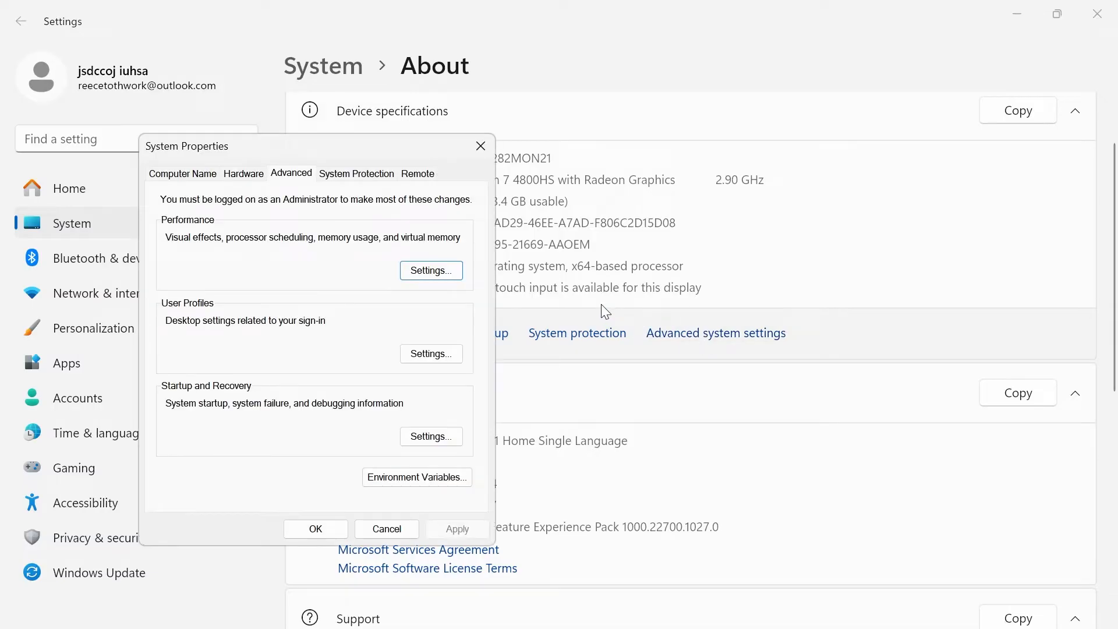
{"action": "left_click", "coordinate": [429, 270]}
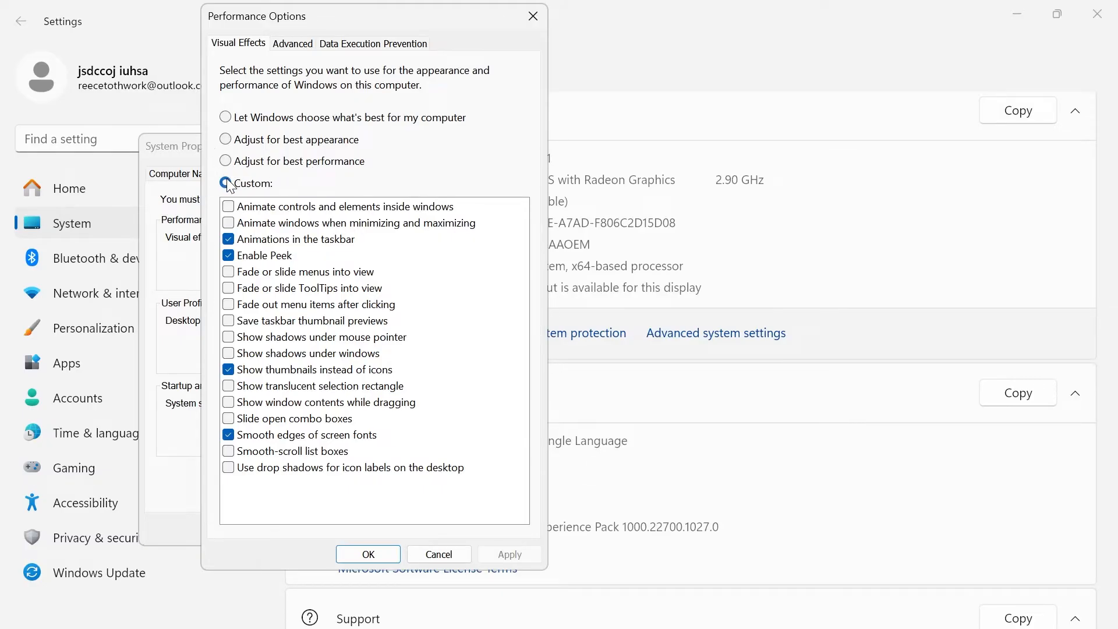
{"action": "left_click", "coordinate": [227, 183]}
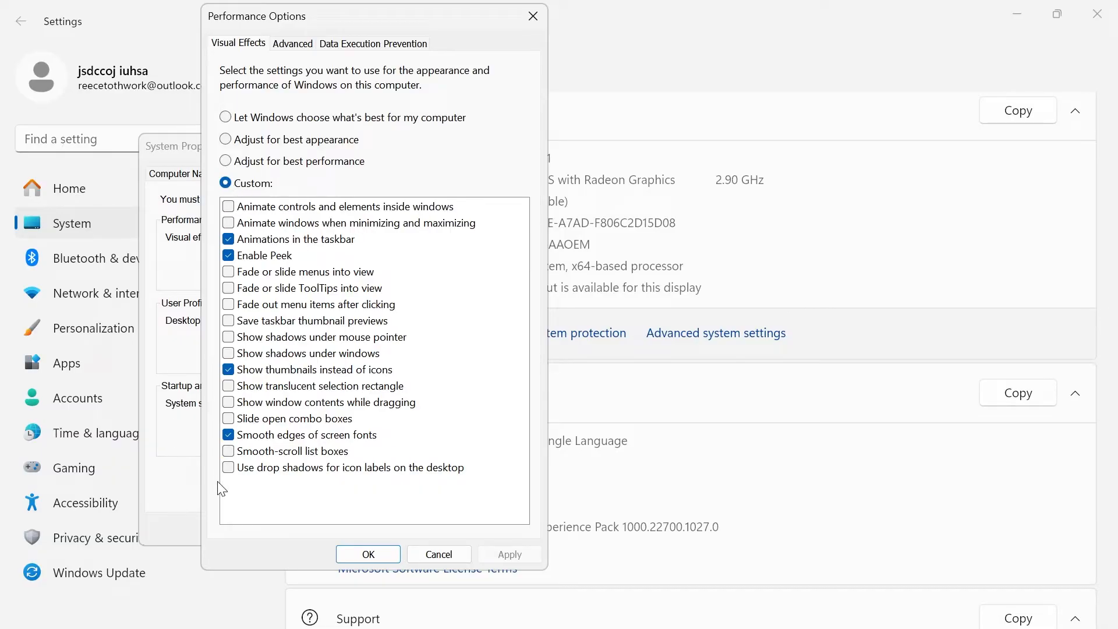
{"action": "left_click", "coordinate": [229, 224]}
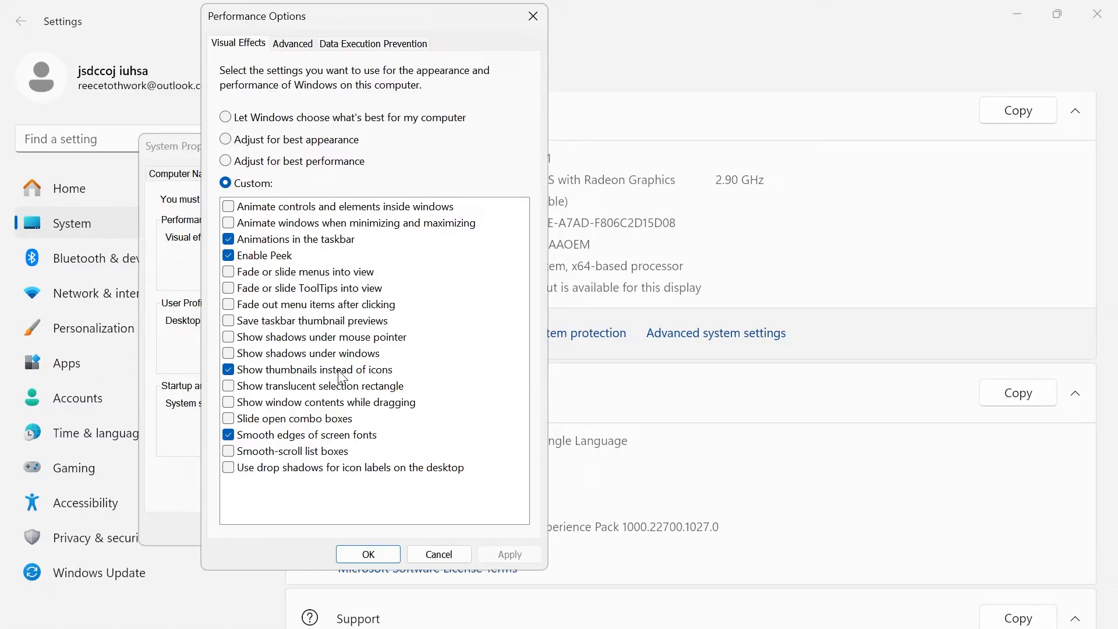
{"action": "mouse_move", "coordinate": [302, 446]}
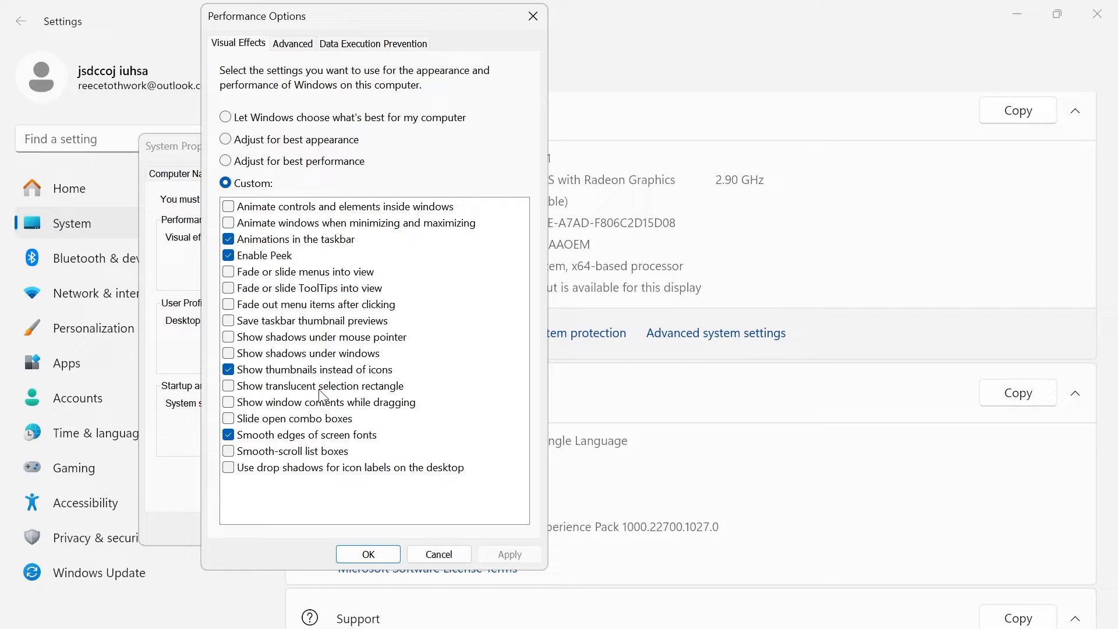
{"action": "mouse_move", "coordinate": [514, 521]}
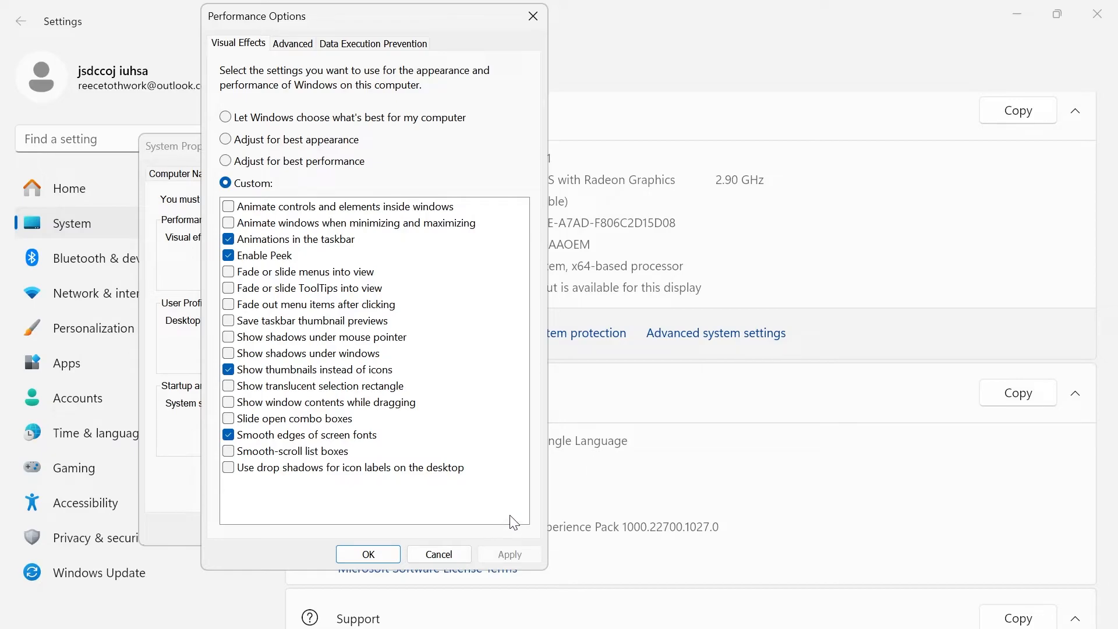
{"action": "left_click", "coordinate": [367, 554]}
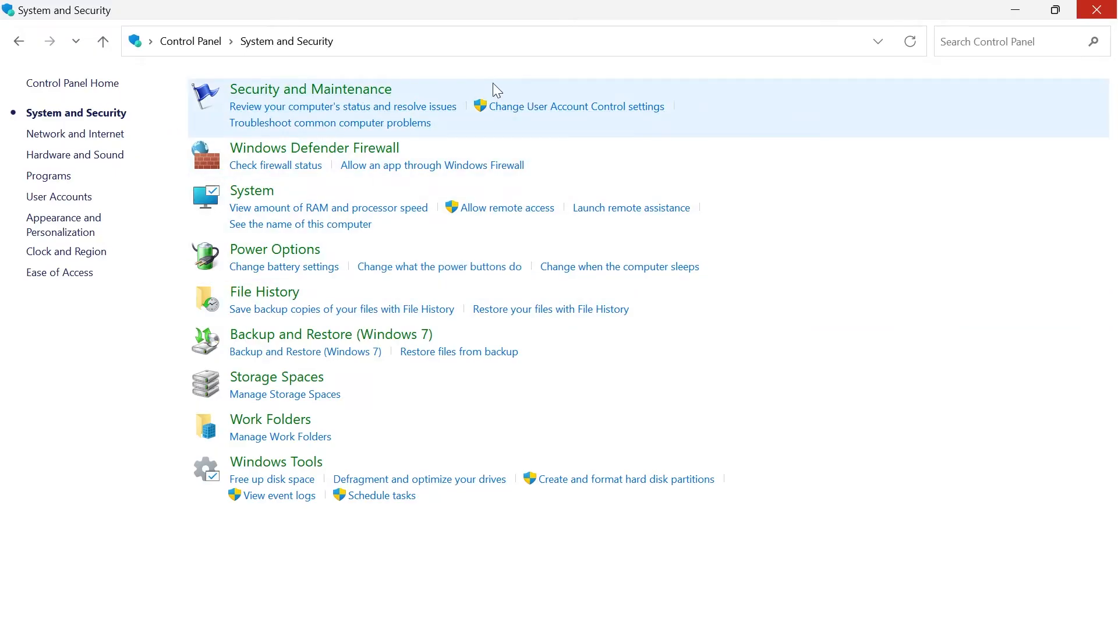
Step: Activate the High performance plan in Power Options via Large icons view, then close Control Panel
{"action": "left_click", "coordinate": [19, 41]}
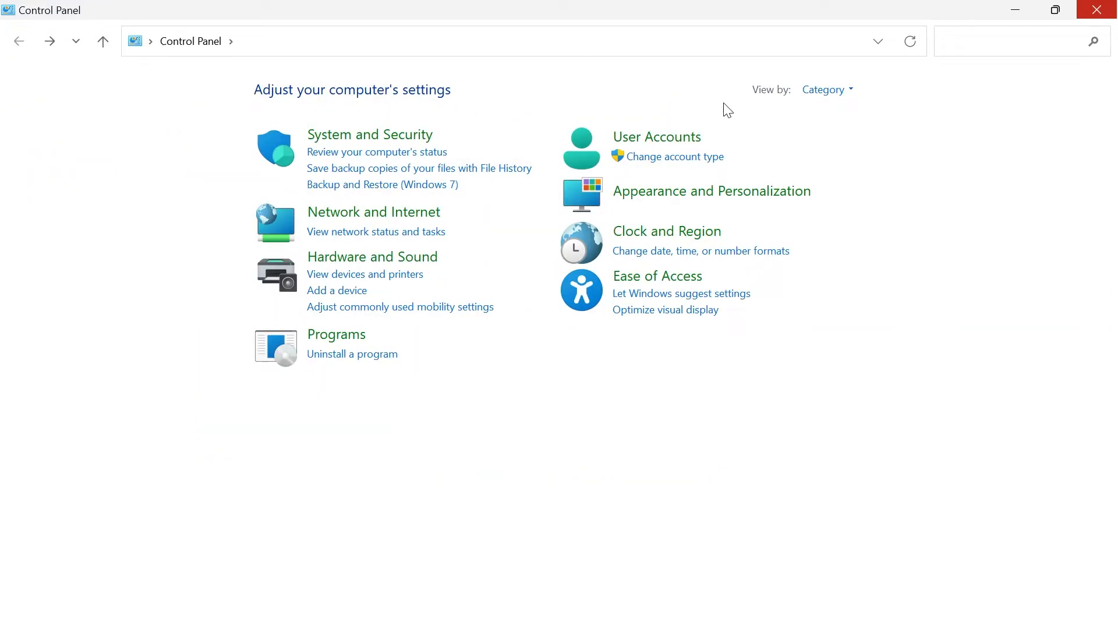
{"action": "left_click", "coordinate": [824, 90]}
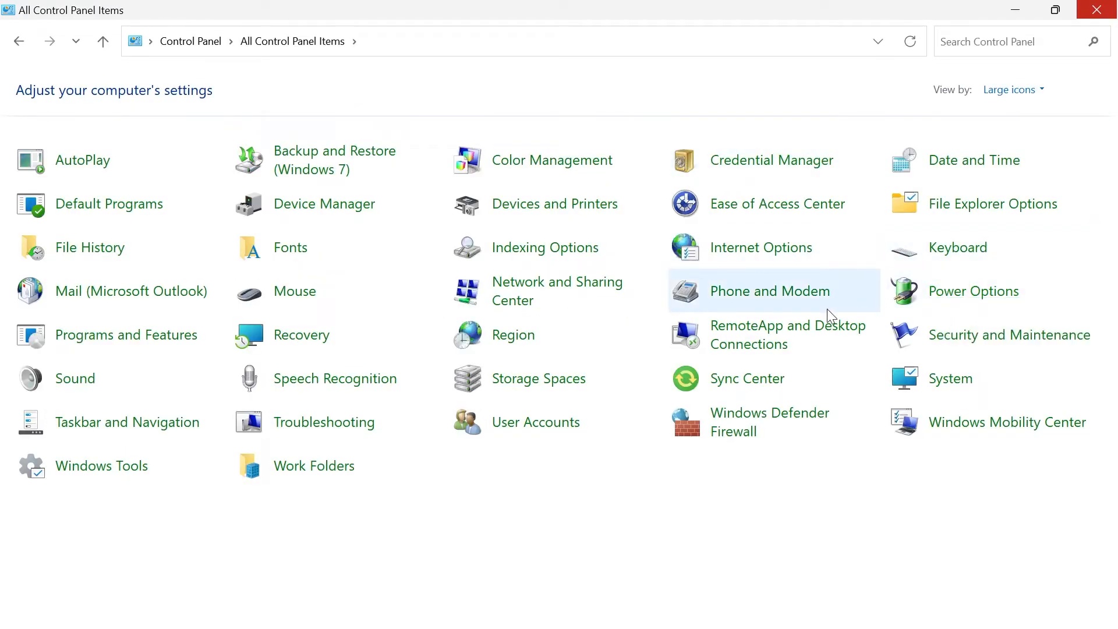
{"action": "left_click", "coordinate": [974, 291]}
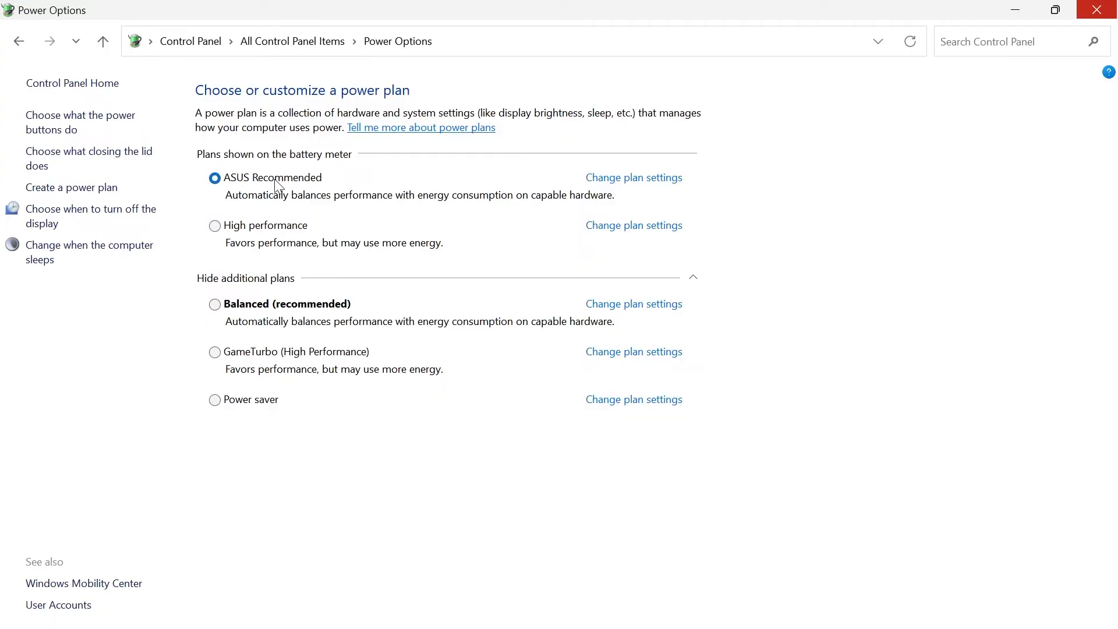
{"action": "left_click", "coordinate": [214, 224]}
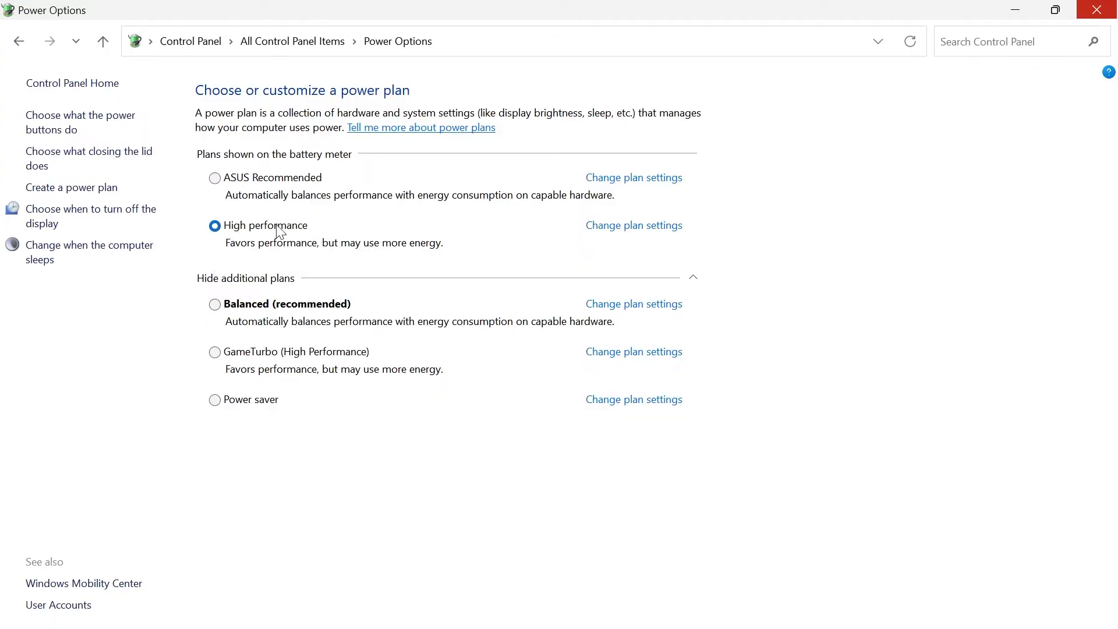
{"action": "mouse_move", "coordinate": [1109, 23]}
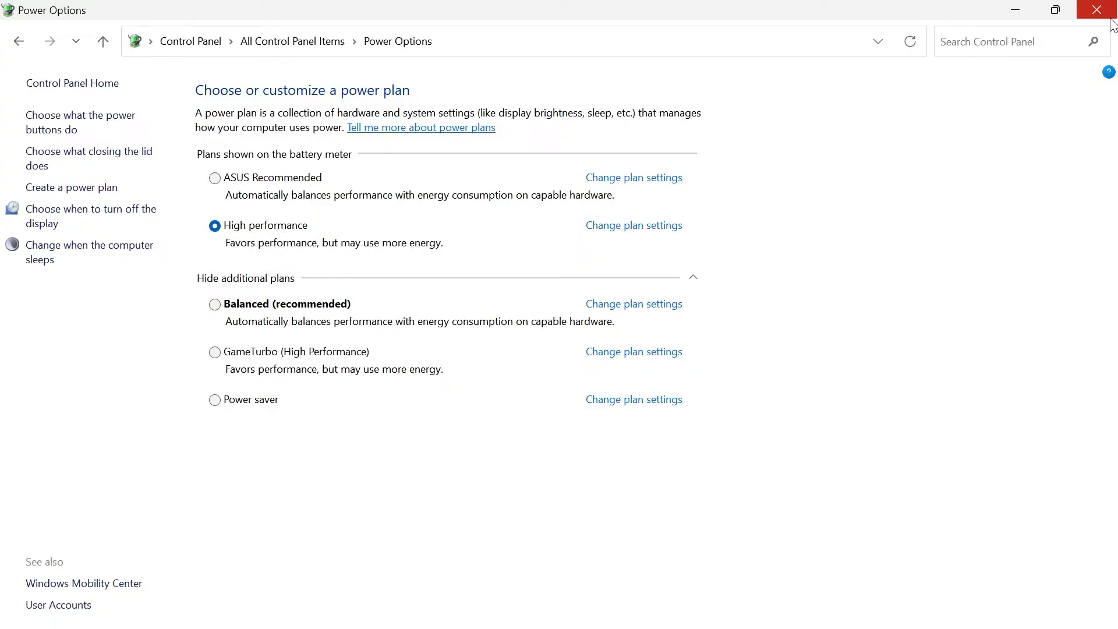
{"action": "left_click", "coordinate": [1096, 10]}
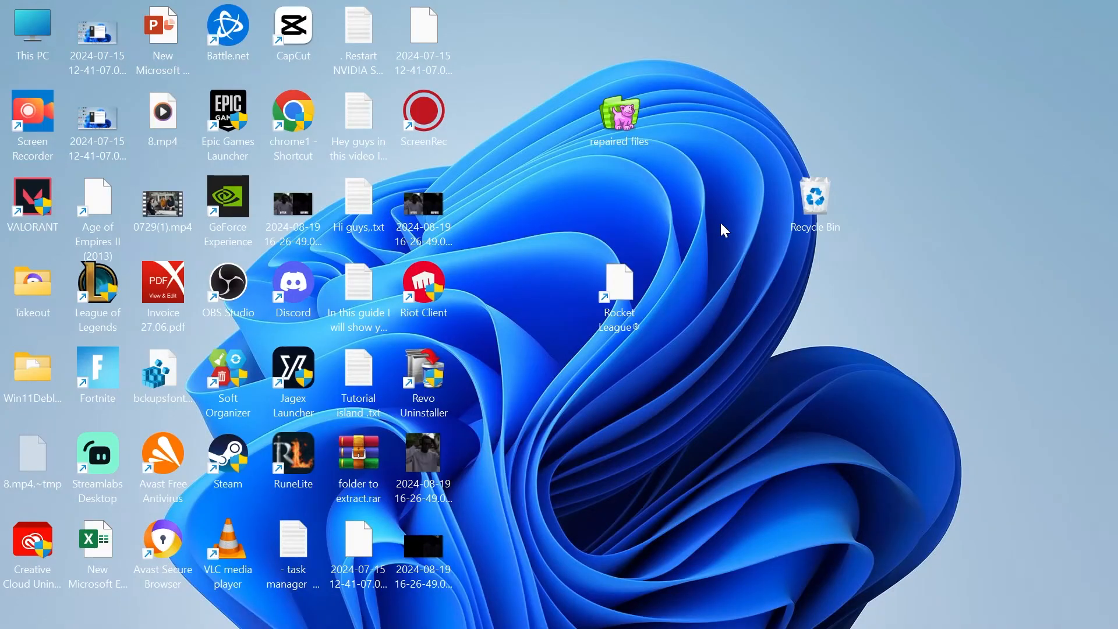
Step: Delete everything in the Windows Temp folder, skipping the items still in use
{"action": "type", "text": "run"}
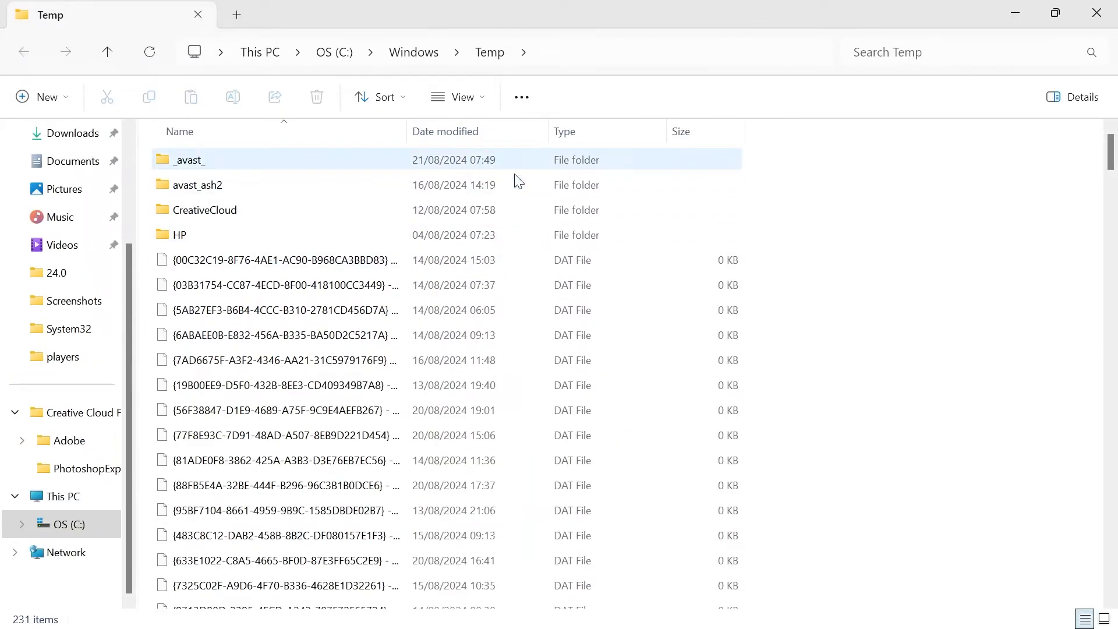
{"action": "left_click", "coordinate": [205, 209]}
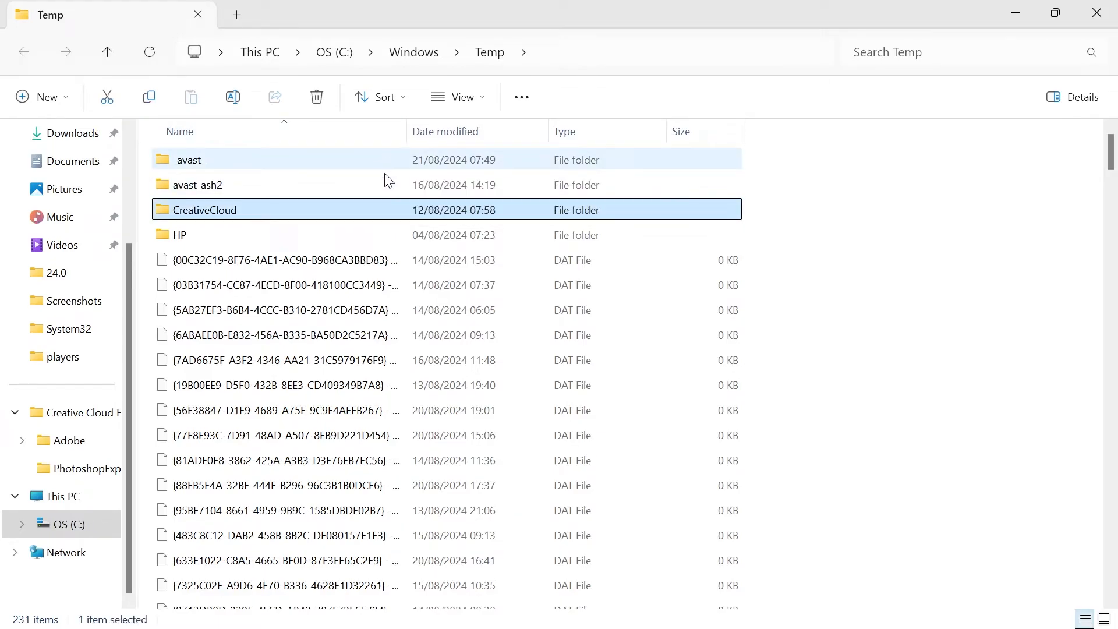
{"action": "key", "text": "ctrl+a"}
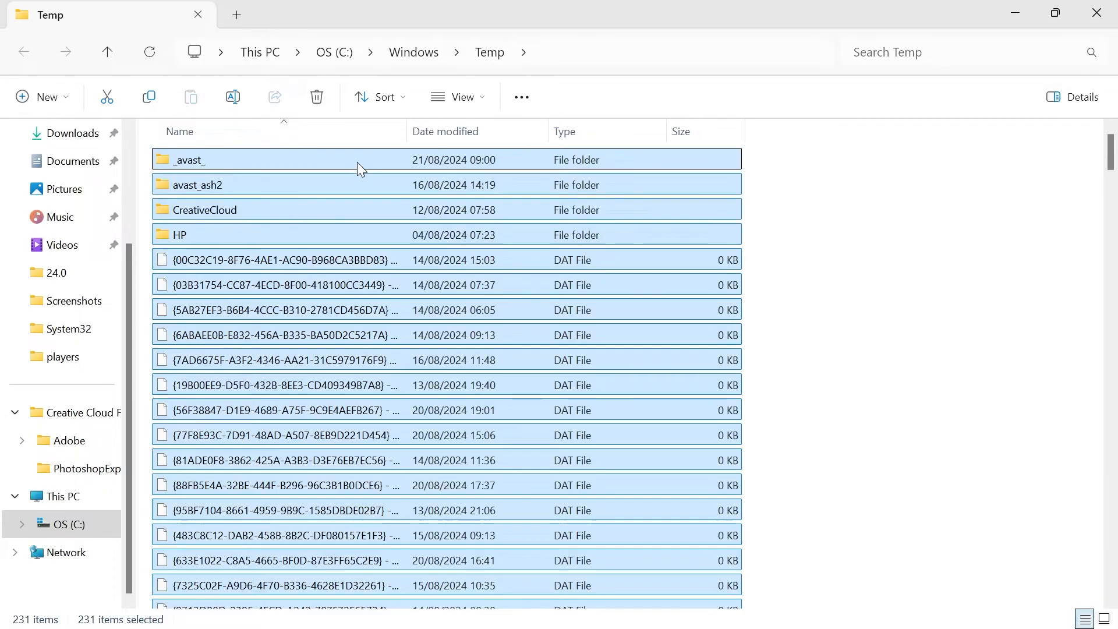
{"action": "left_click", "coordinate": [316, 96]}
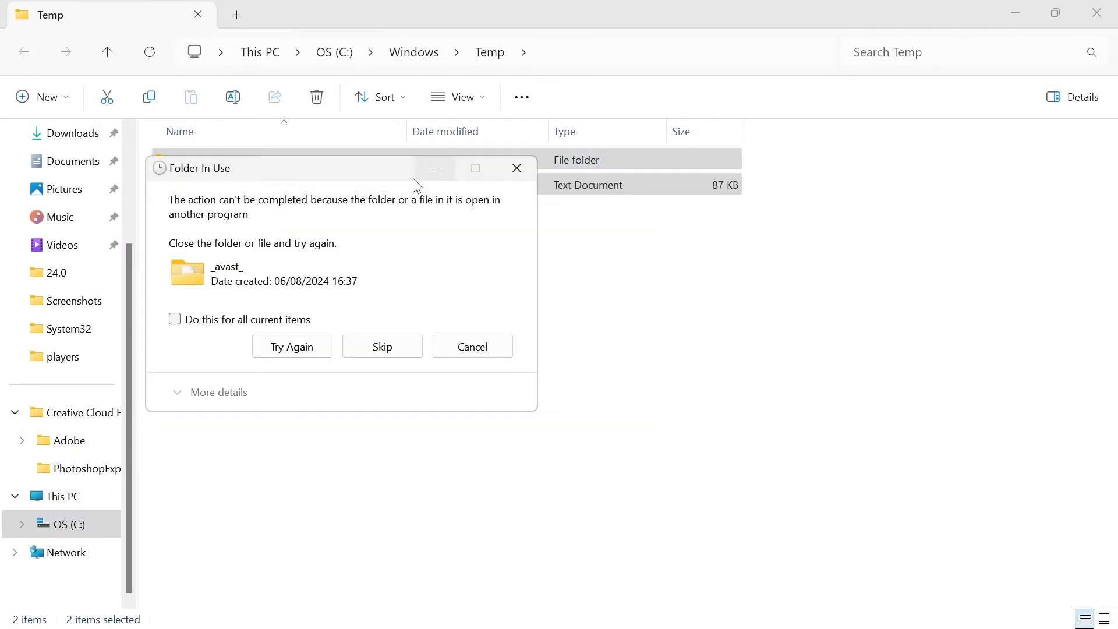
{"action": "left_click", "coordinate": [175, 319]}
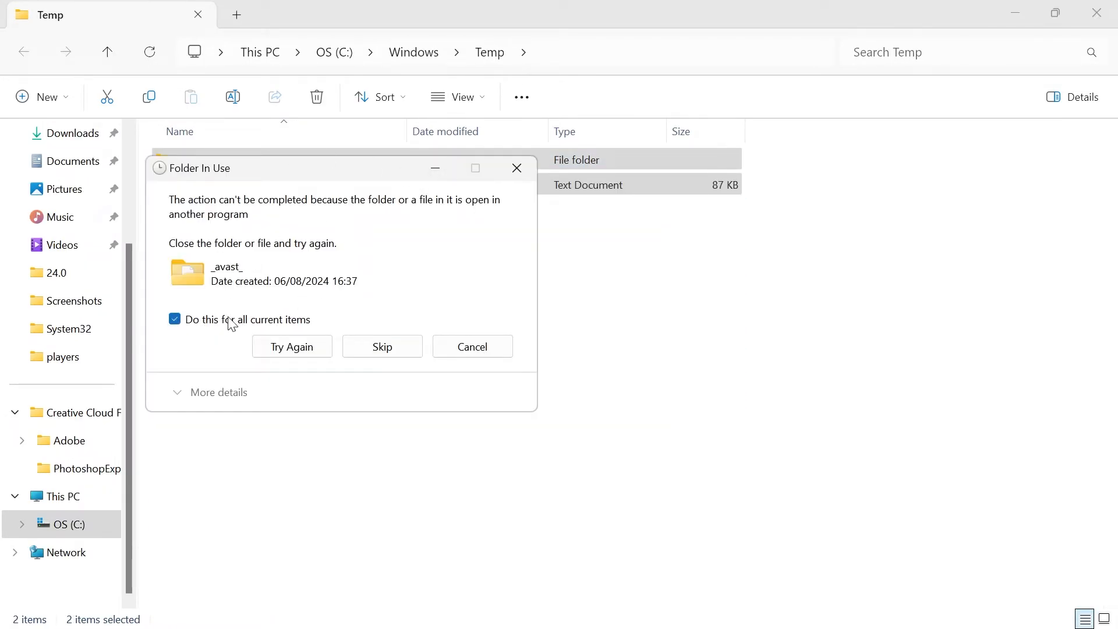
{"action": "mouse_move", "coordinate": [291, 347]}
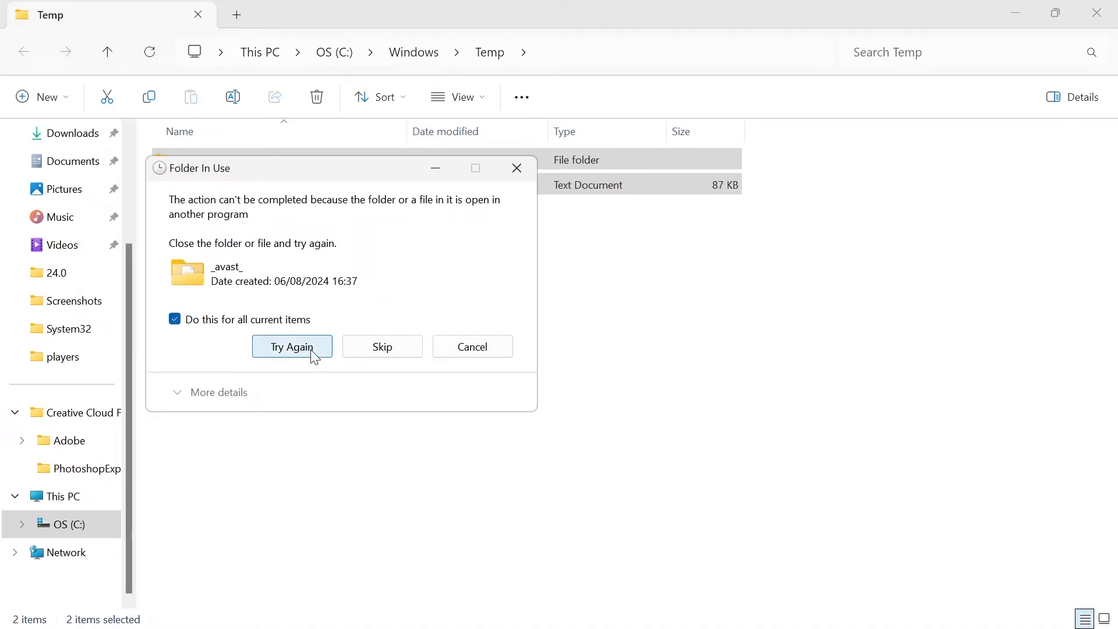
{"action": "left_click", "coordinate": [291, 347]}
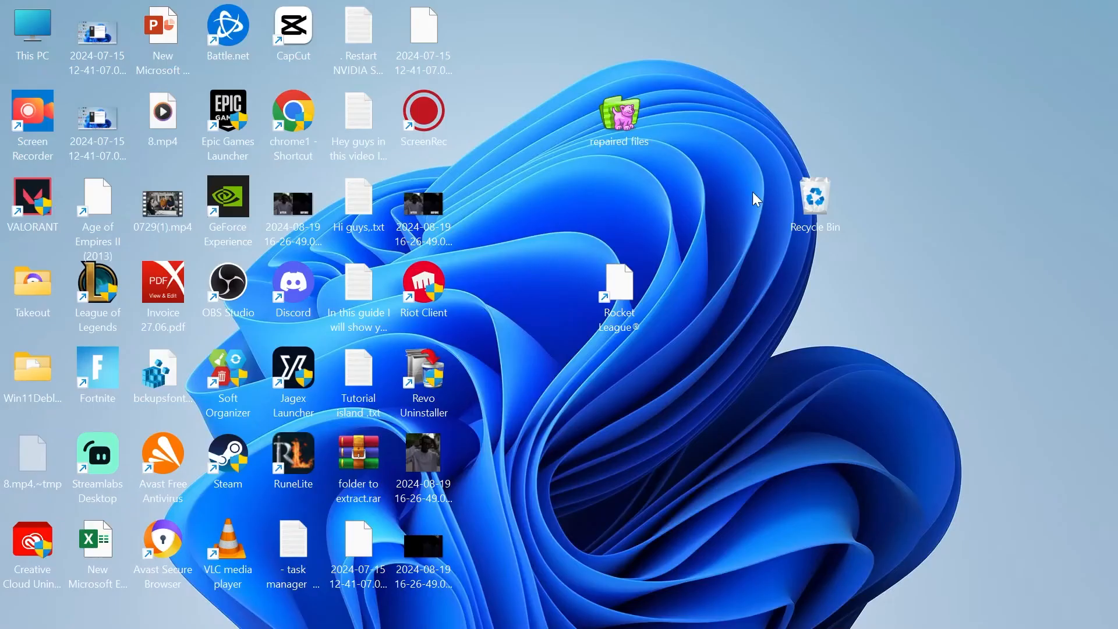
Step: Open %temp% via Run, delete all its contents despite warnings, and close the folder
{"action": "type", "text": "run"}
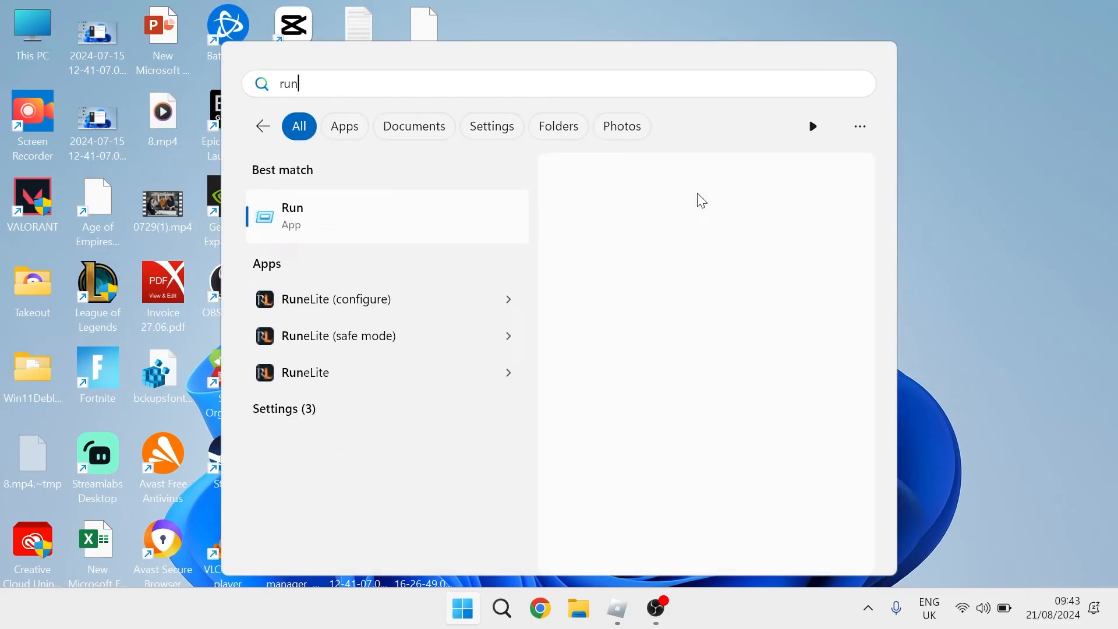
{"action": "left_click", "coordinate": [291, 216]}
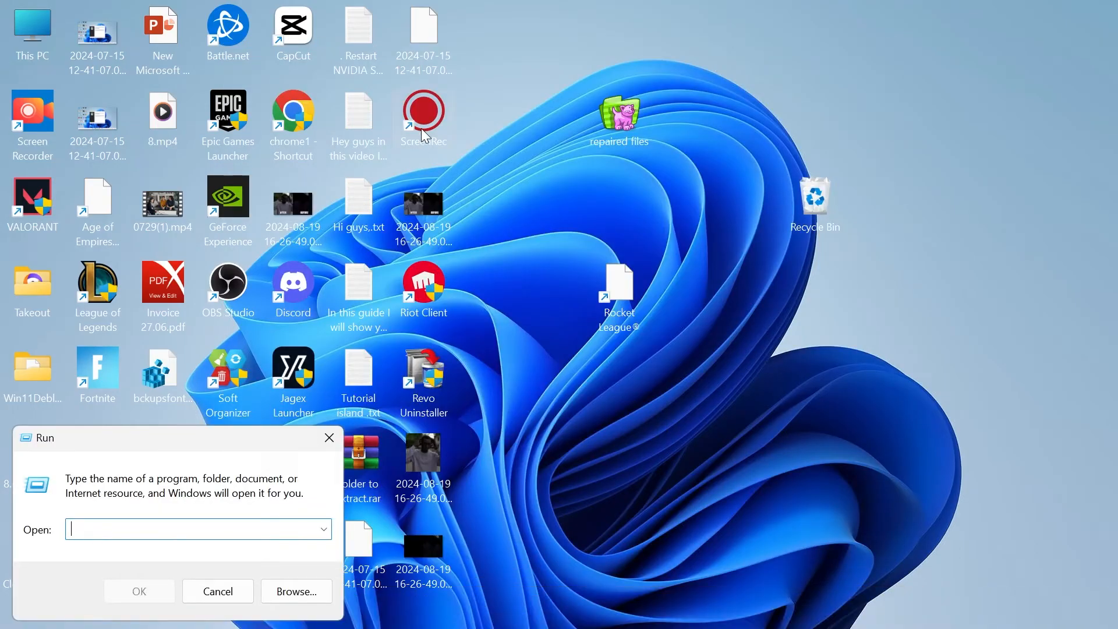
{"action": "type", "text": "%temp%"}
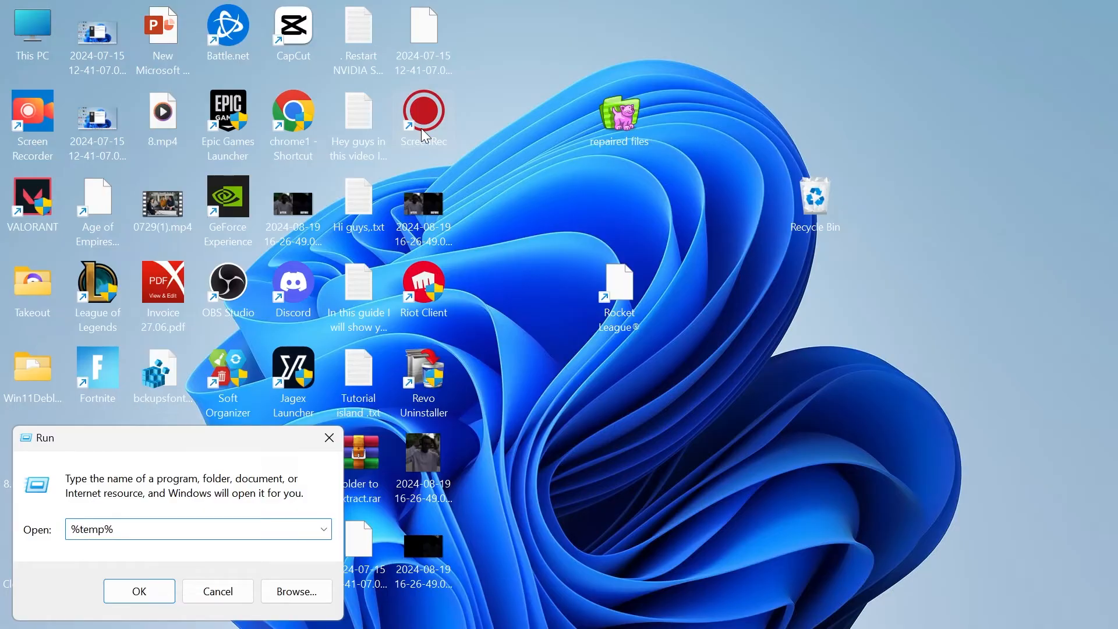
{"action": "left_click", "coordinate": [138, 591]}
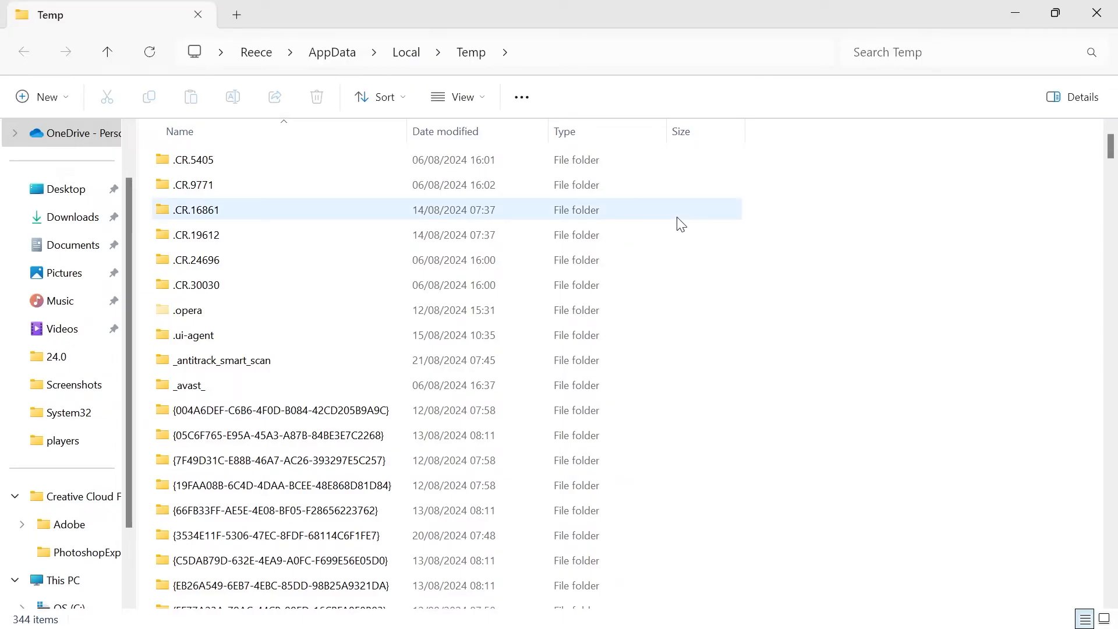
{"action": "key", "text": "ctrl+a"}
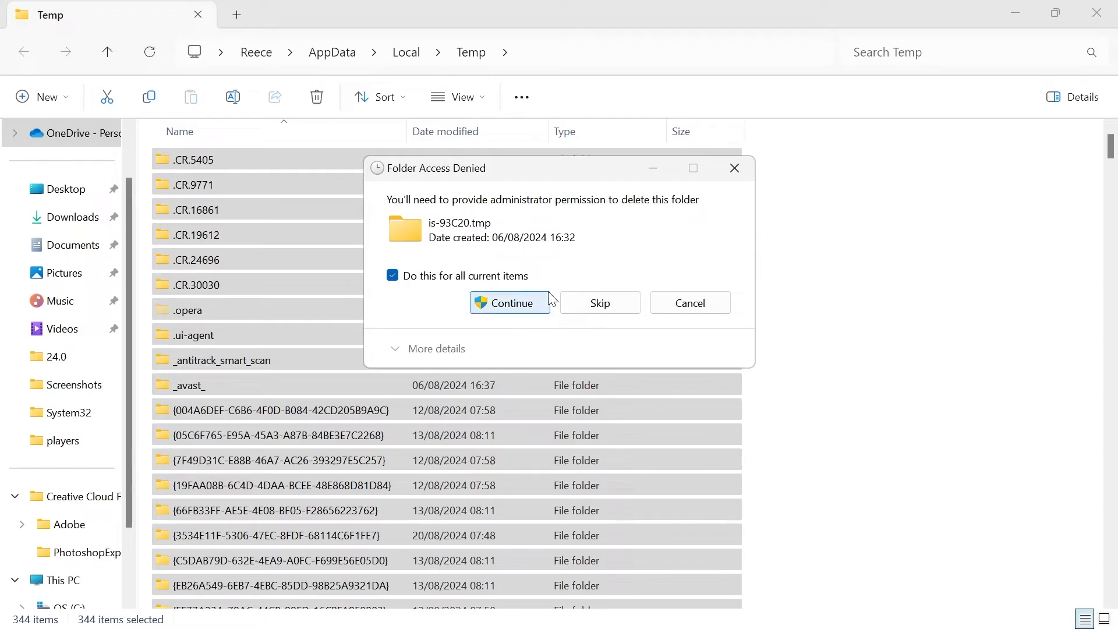
{"action": "left_click", "coordinate": [509, 302]}
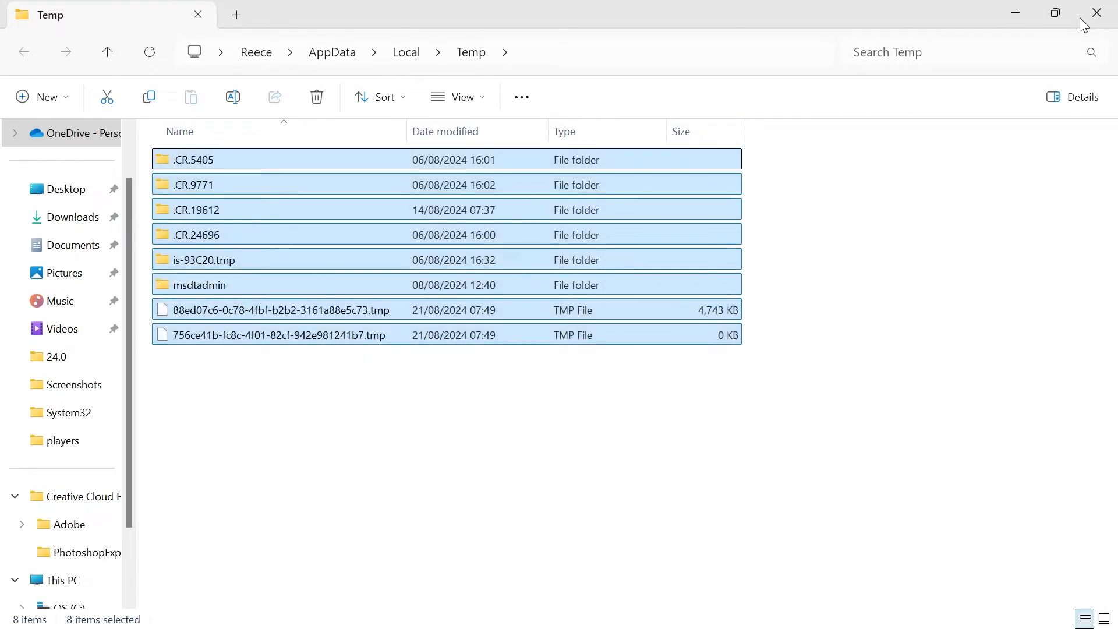
{"action": "left_click", "coordinate": [1097, 13]}
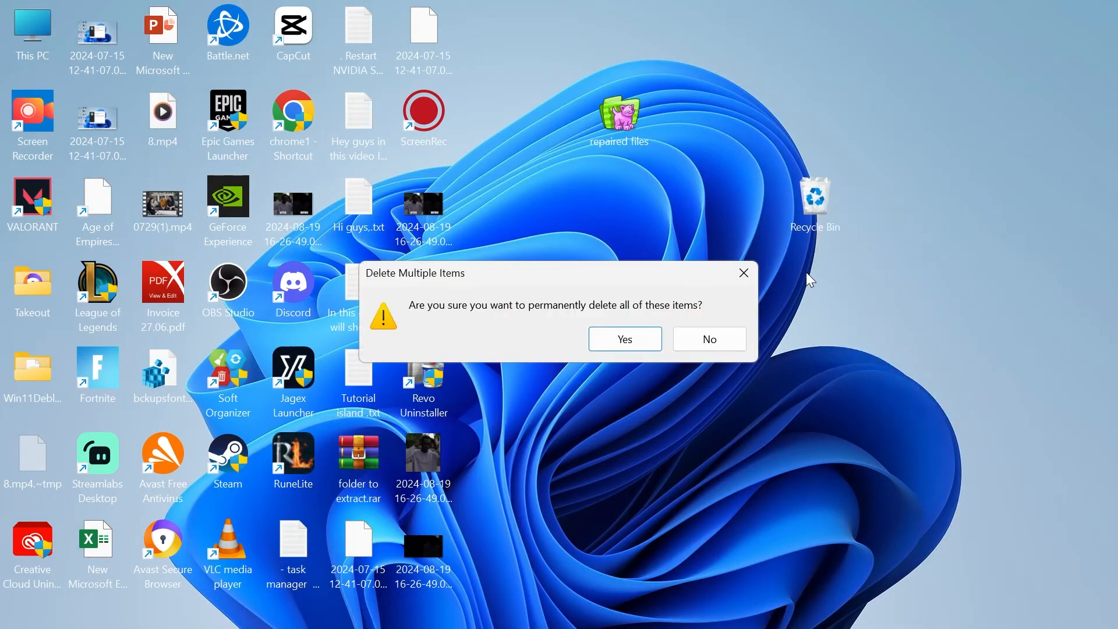
Step: Confirm permanently deleting the temporary items, then search Start for 'task manager'
{"action": "left_click", "coordinate": [623, 339]}
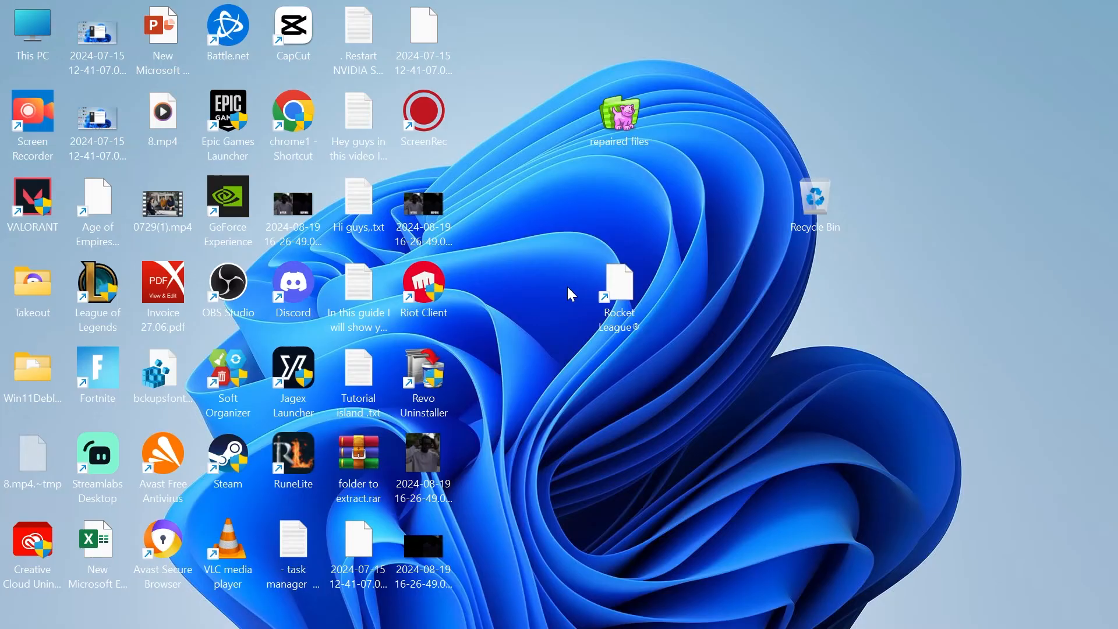
{"action": "type", "text": "task manager"}
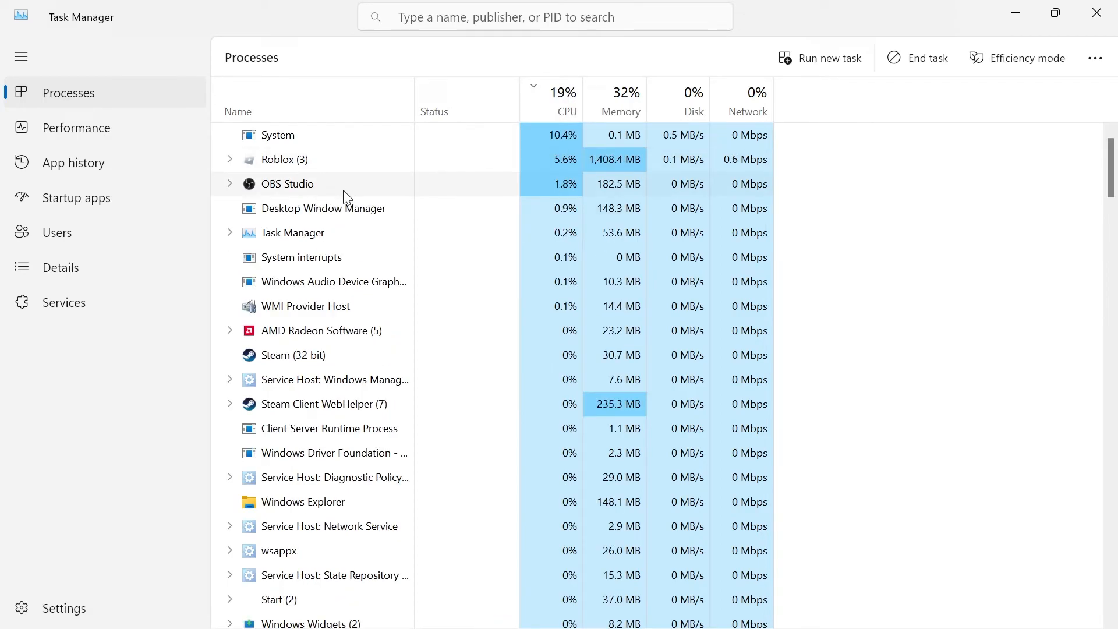
{"action": "right_click", "coordinate": [292, 257]}
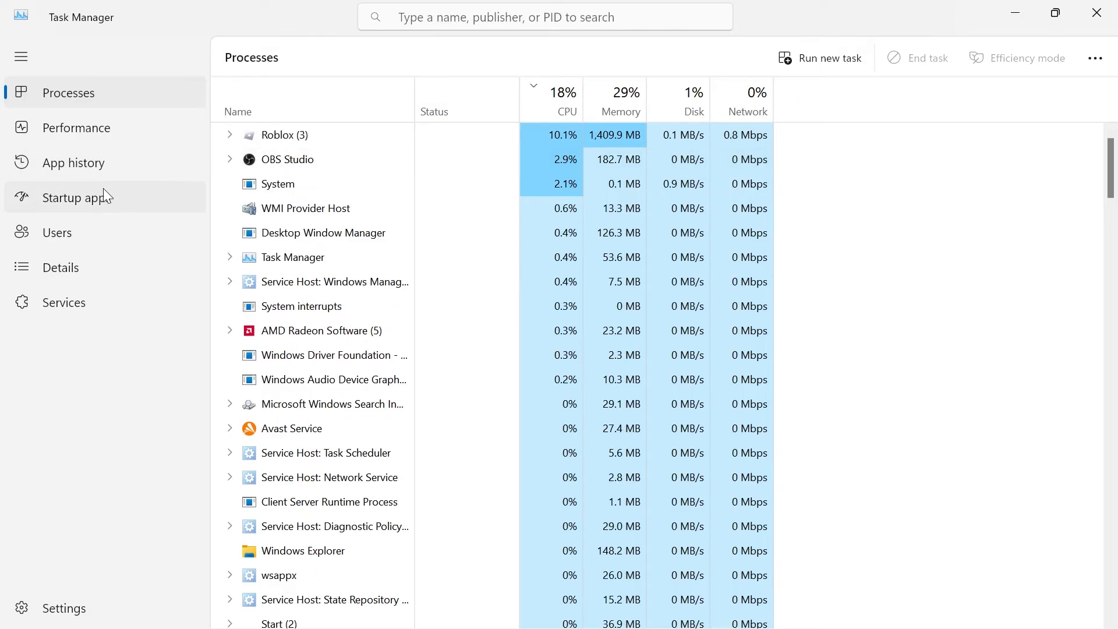
Step: Disable vgtray.exe in Startup apps, review the remaining entries, and close Task Manager
{"action": "left_click", "coordinate": [77, 198]}
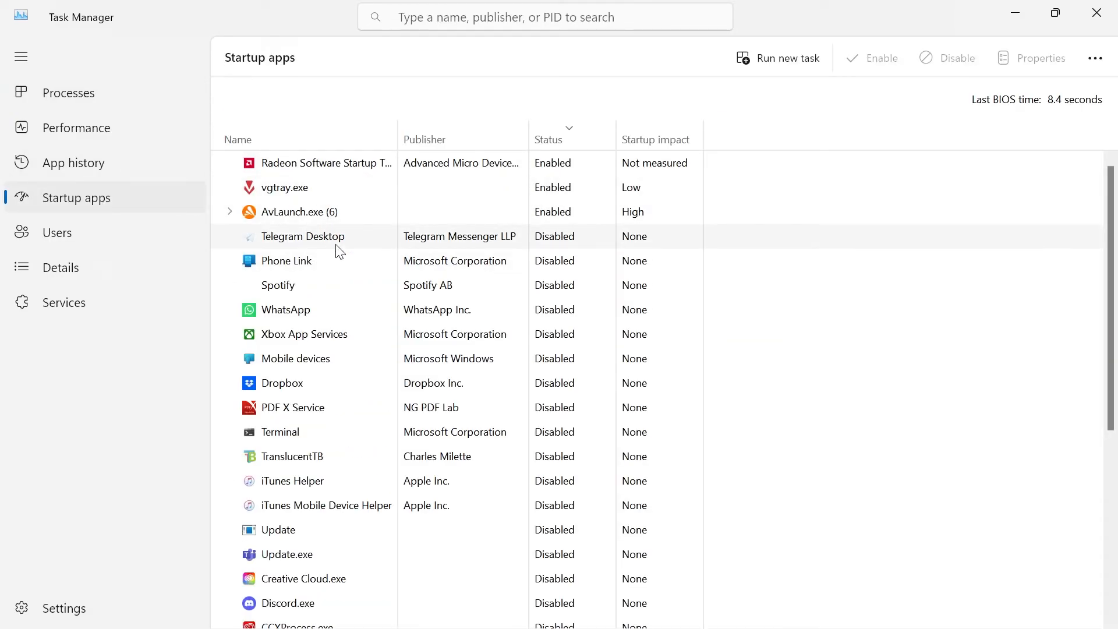
{"action": "mouse_move", "coordinate": [357, 304]}
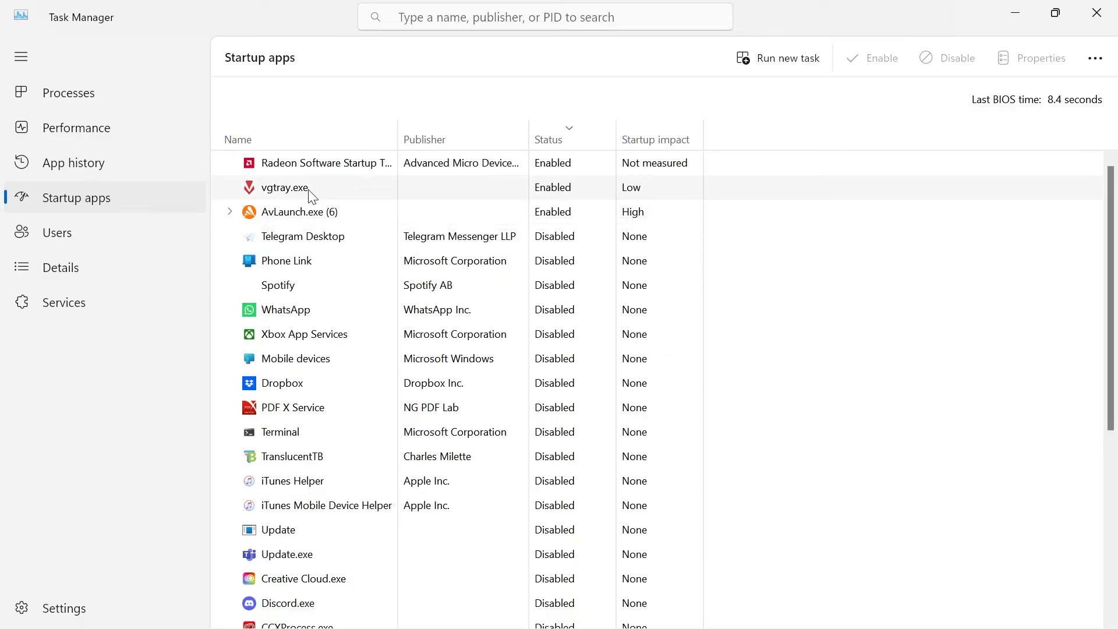
{"action": "mouse_move", "coordinate": [546, 529]}
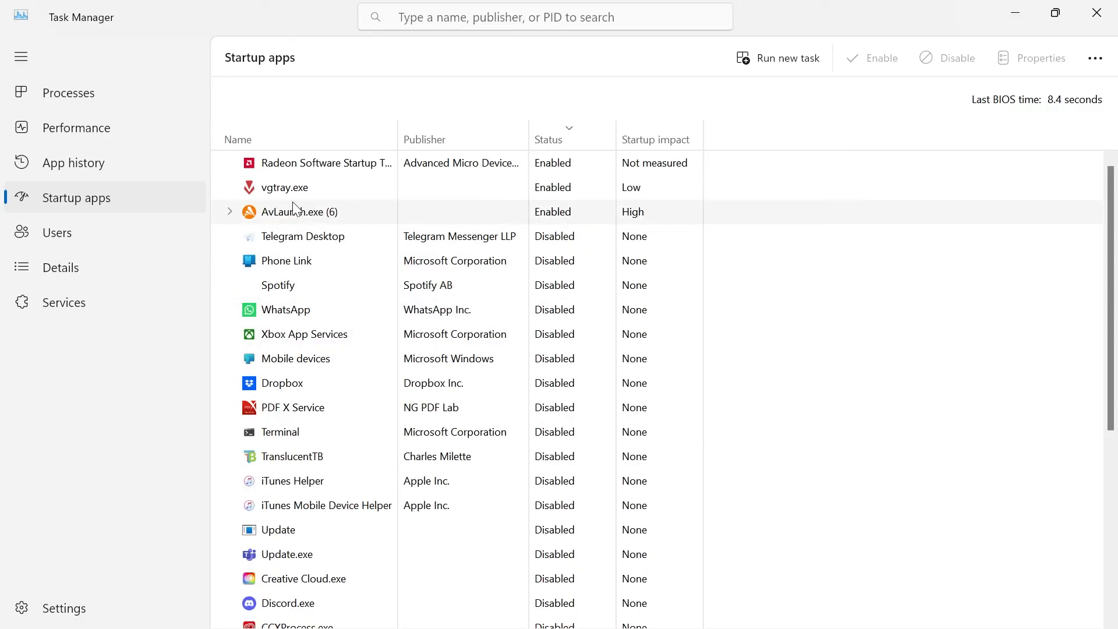
{"action": "mouse_move", "coordinate": [284, 187]}
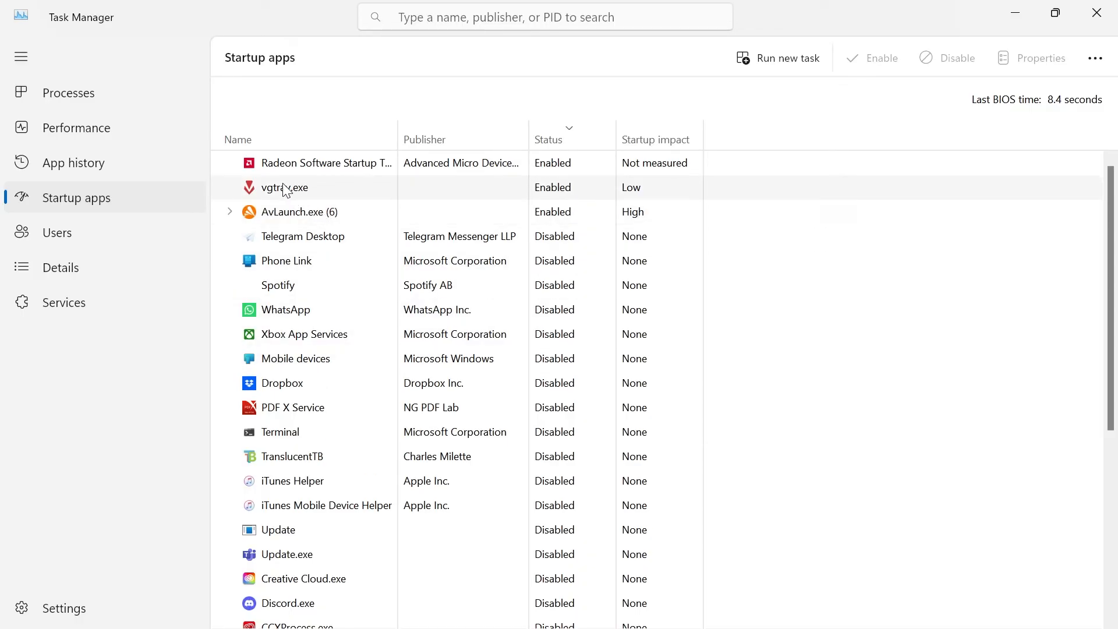
{"action": "right_click", "coordinate": [285, 188]}
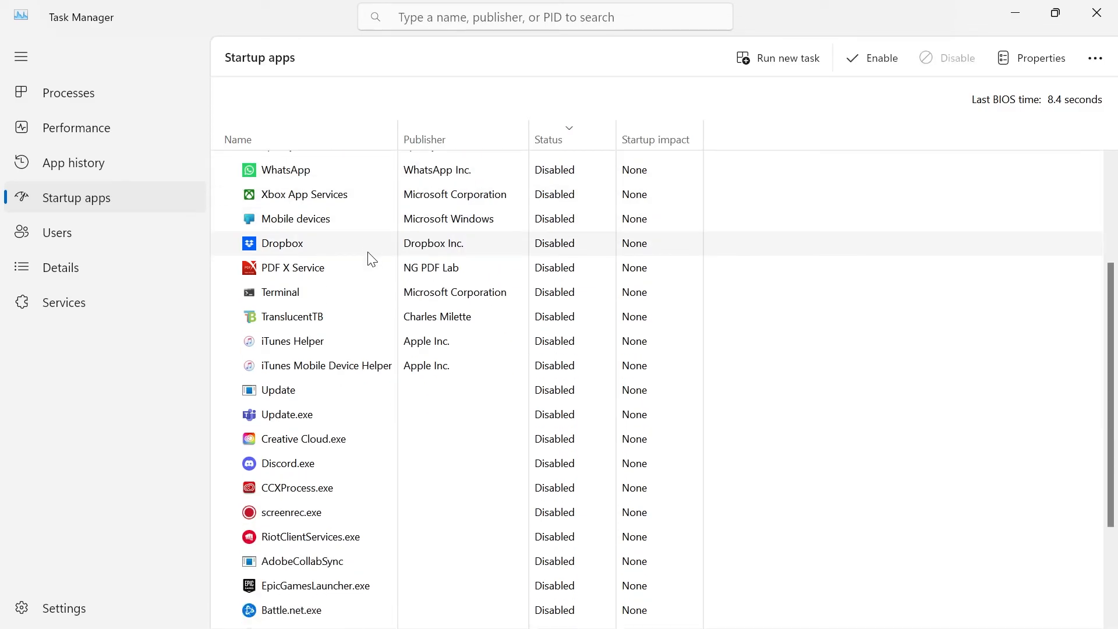
{"action": "scroll", "scroll_direction": "down", "scroll_amount": 3}
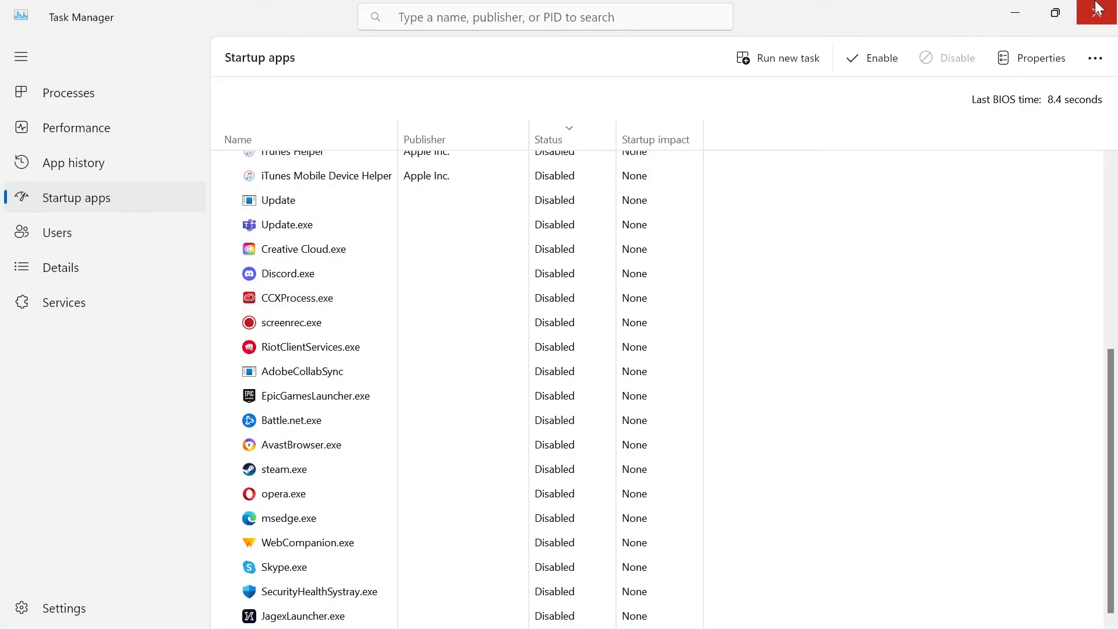
{"action": "left_click", "coordinate": [1100, 13]}
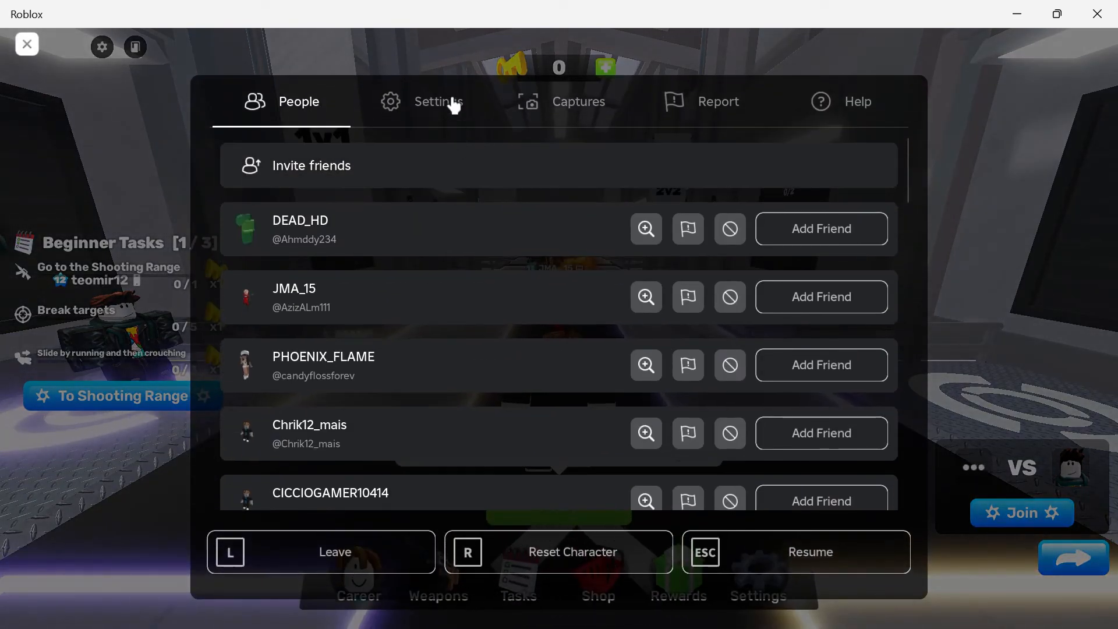
Step: Choose a new Maximum Frame Rate value in Roblox's in-game Settings
{"action": "left_click", "coordinate": [439, 102]}
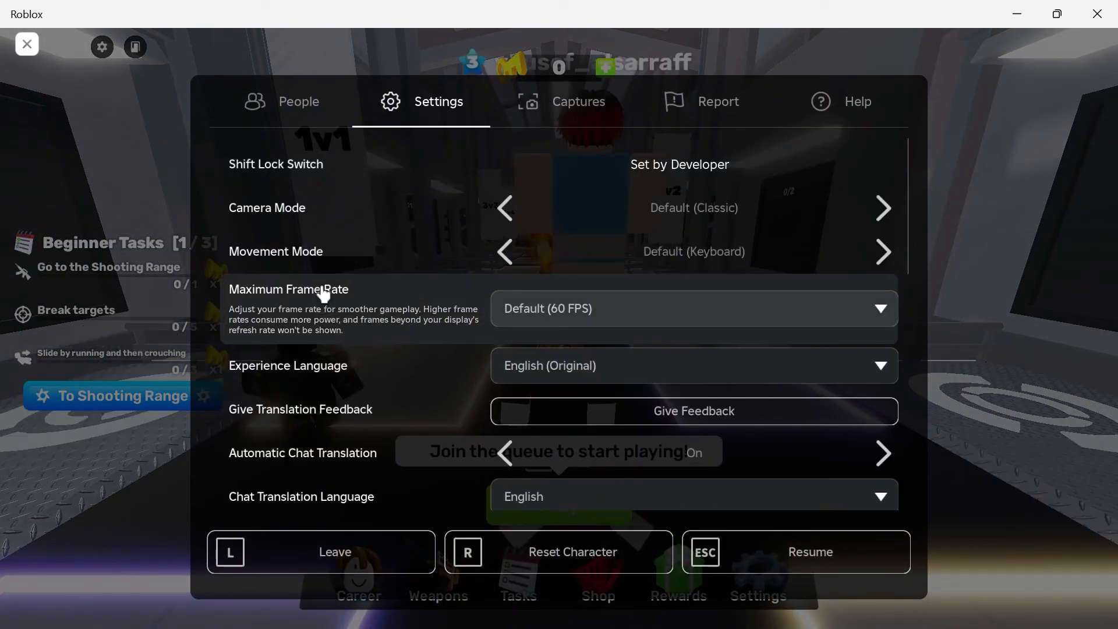
{"action": "left_click", "coordinate": [692, 307]}
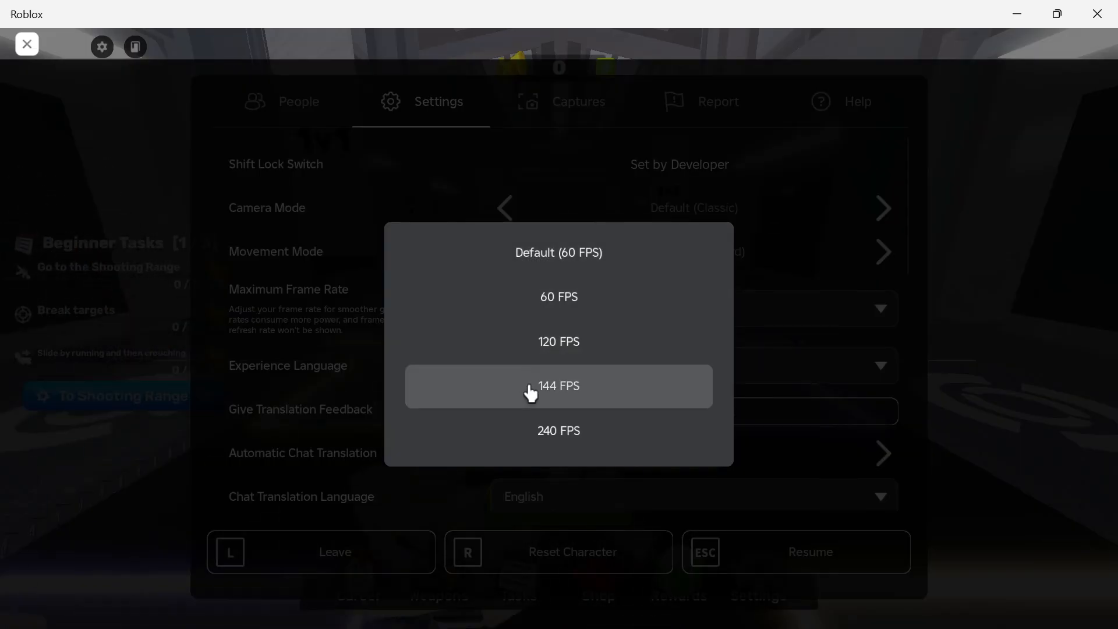
{"action": "left_click", "coordinate": [558, 385]}
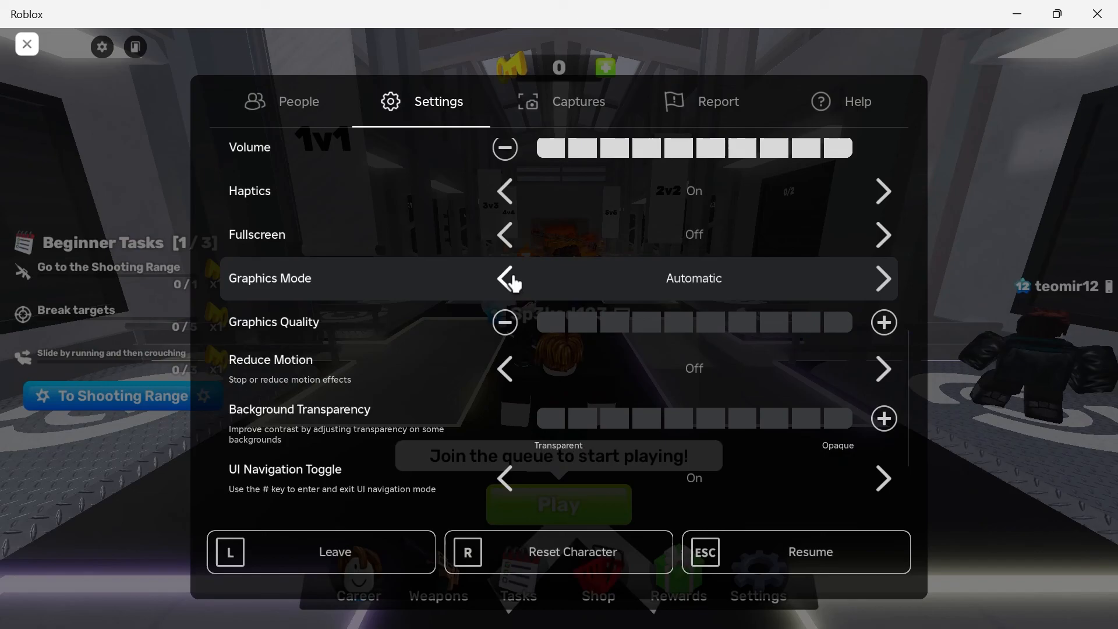
Step: Set Graphics Mode to Manual and lower Graphics Quality to level 3
{"action": "left_click", "coordinate": [504, 279]}
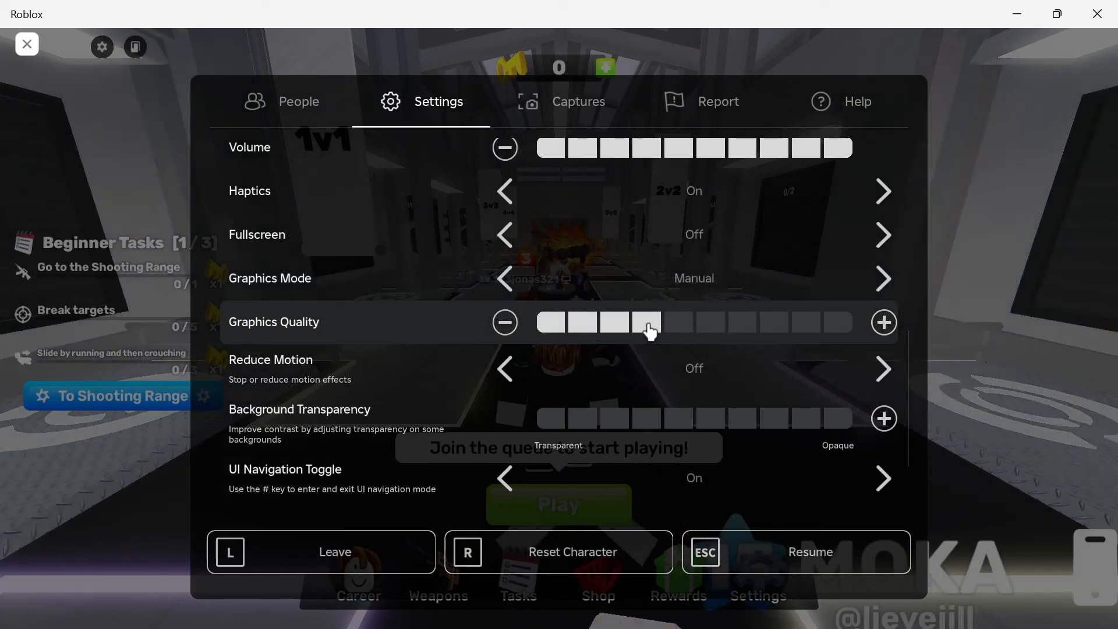
{"action": "left_click", "coordinate": [505, 321]}
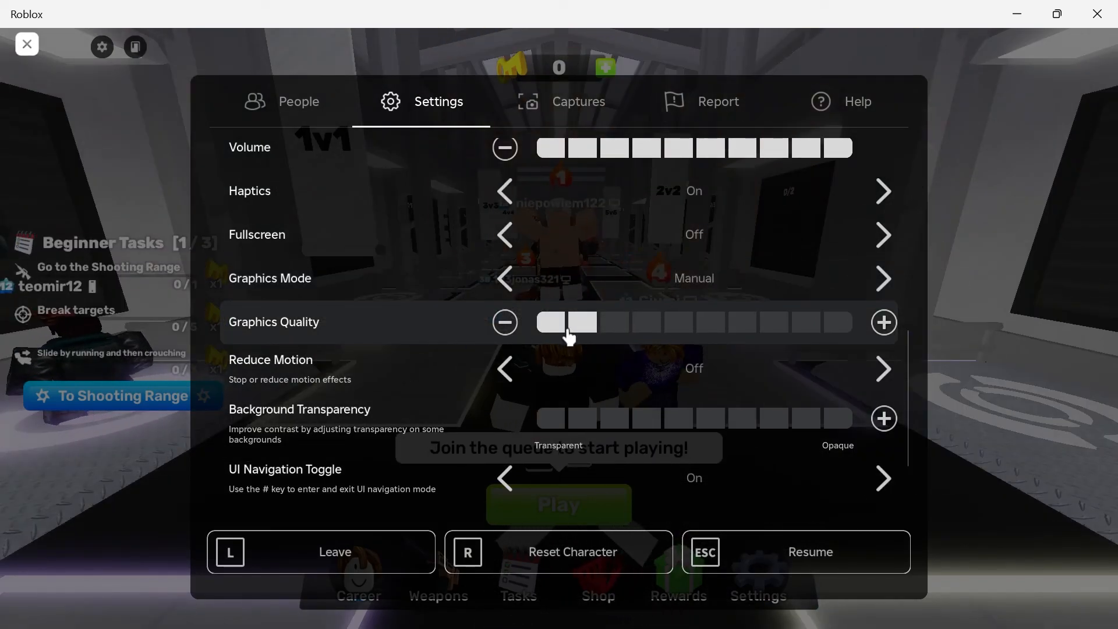
{"action": "left_click", "coordinate": [504, 322]}
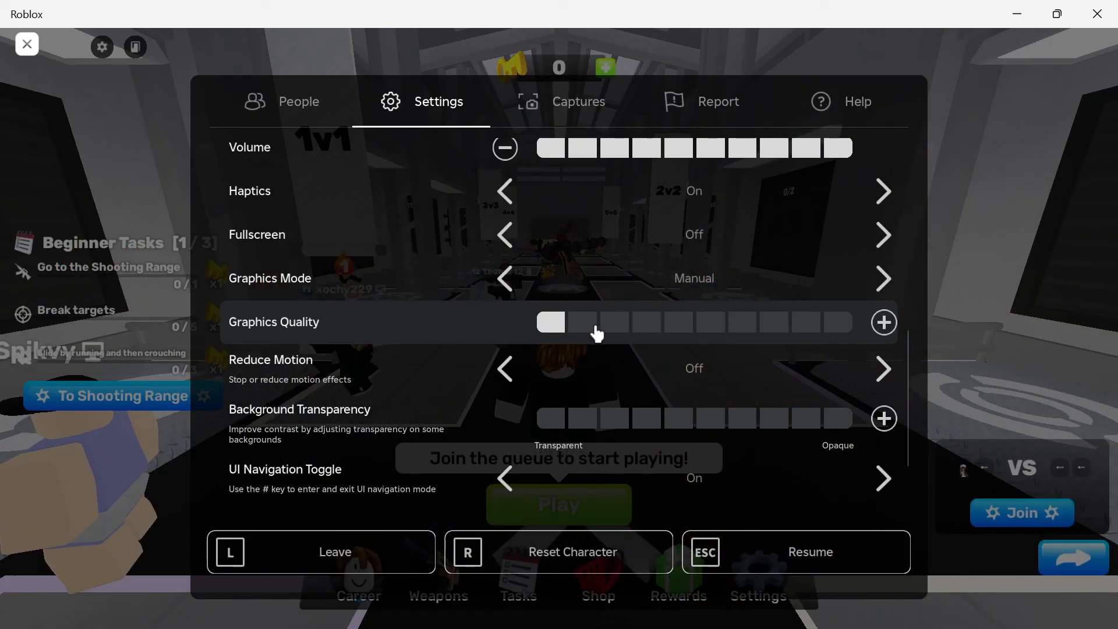
{"action": "left_click", "coordinate": [884, 322]}
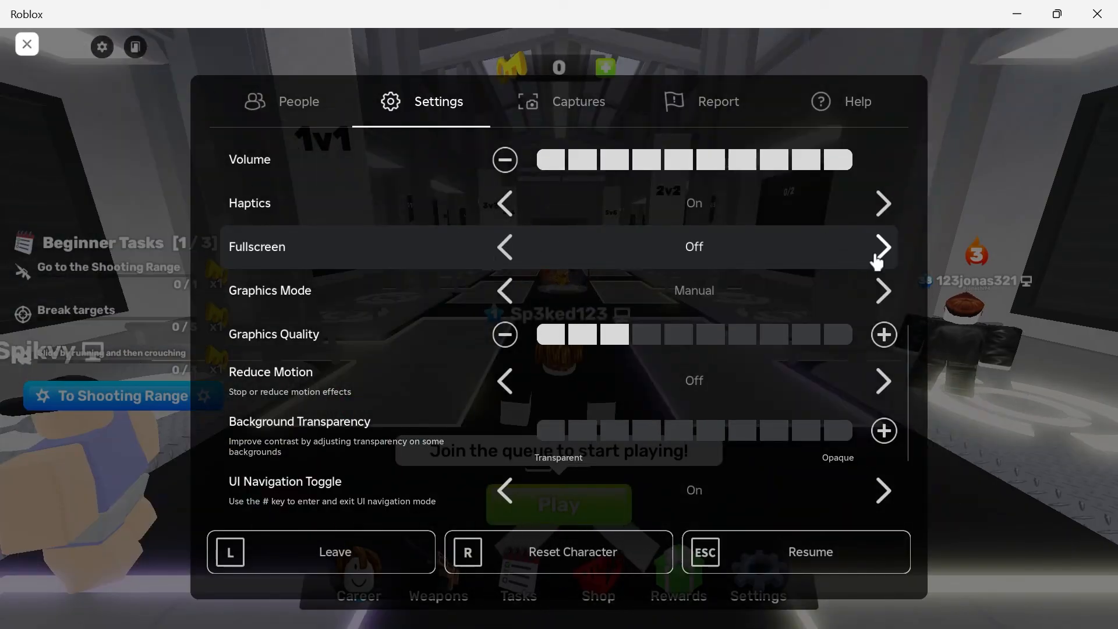
Step: Turn Fullscreen on and resume the game
{"action": "left_click", "coordinate": [884, 247]}
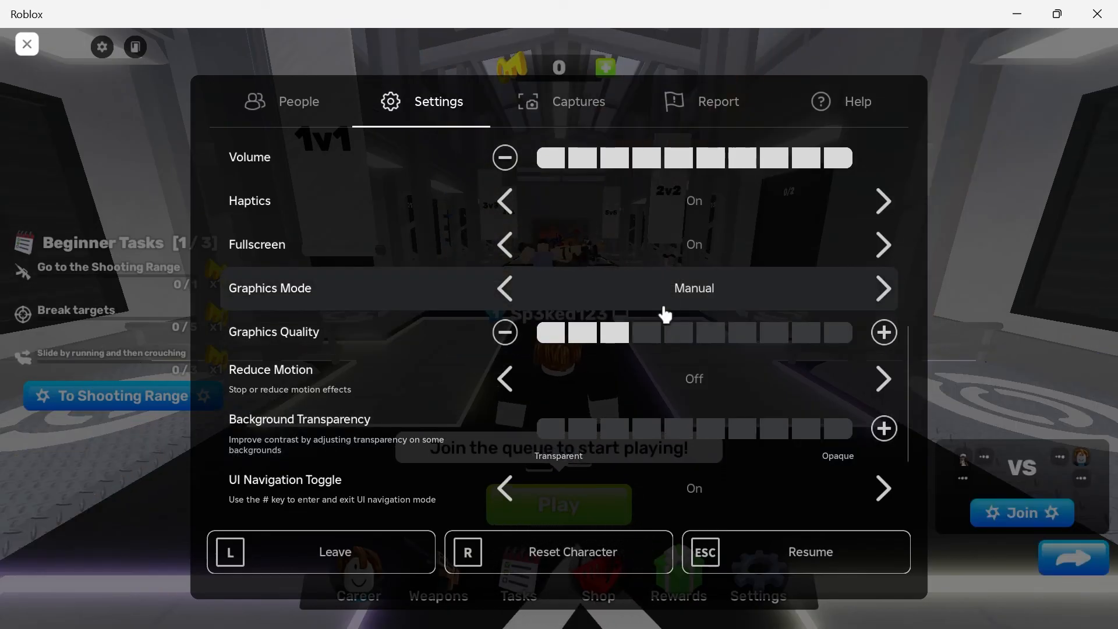
{"action": "left_click", "coordinate": [27, 43]}
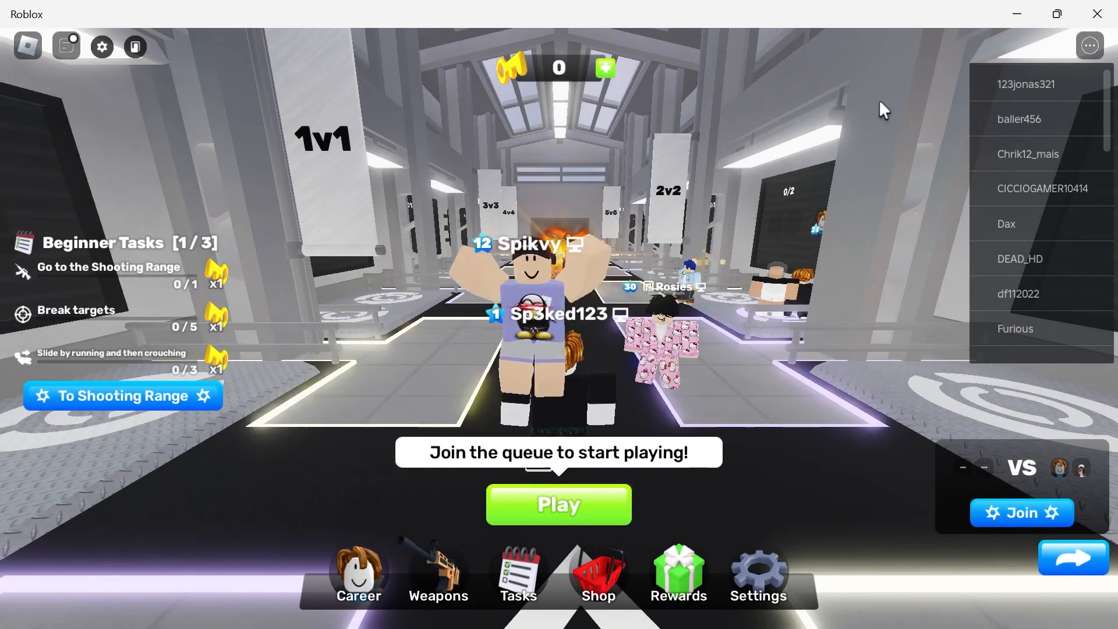